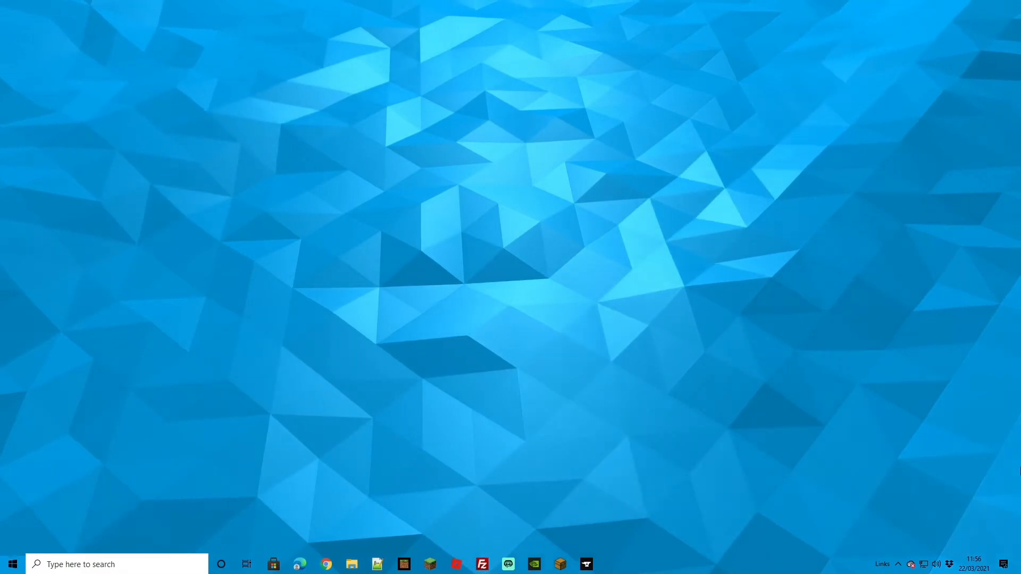
Step: Bring up the example Minecraft Forums site and browse down its forum listing
{"action": "left_click", "coordinate": [299, 565]}
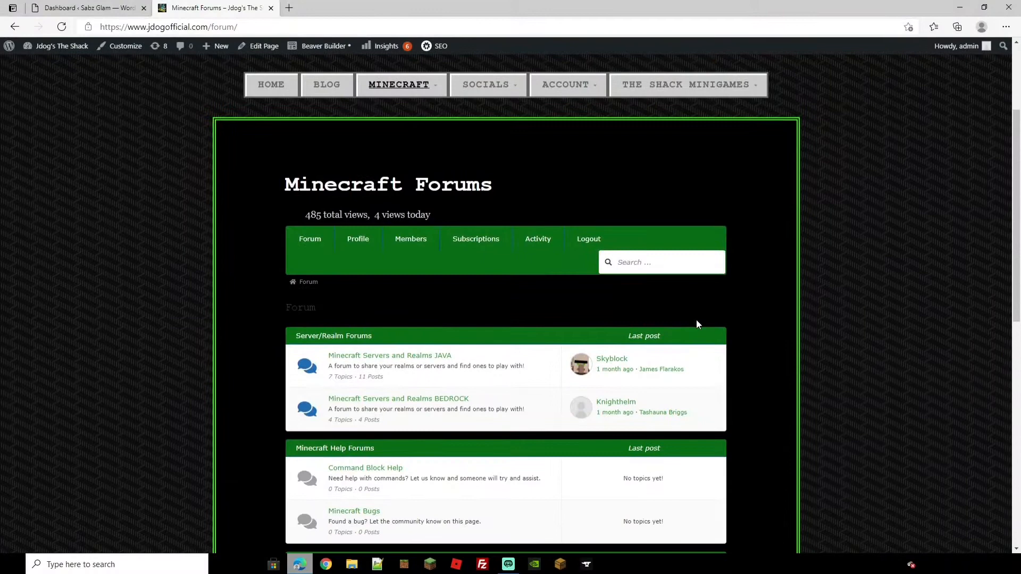
{"action": "scroll", "scroll_direction": "down", "scroll_amount": 3}
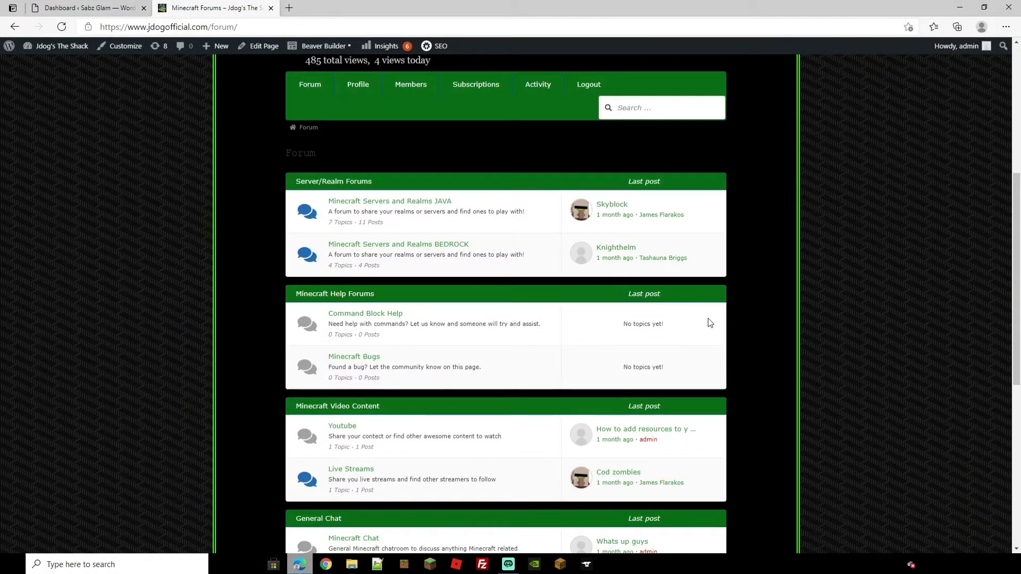
{"action": "scroll", "scroll_direction": "down", "scroll_amount": 3}
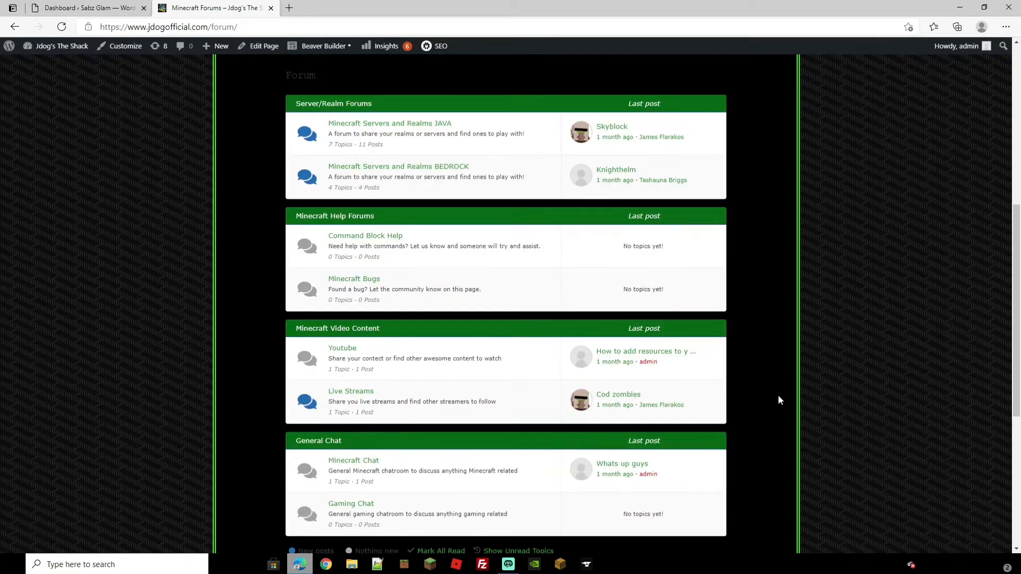
{"action": "mouse_move", "coordinate": [780, 432]}
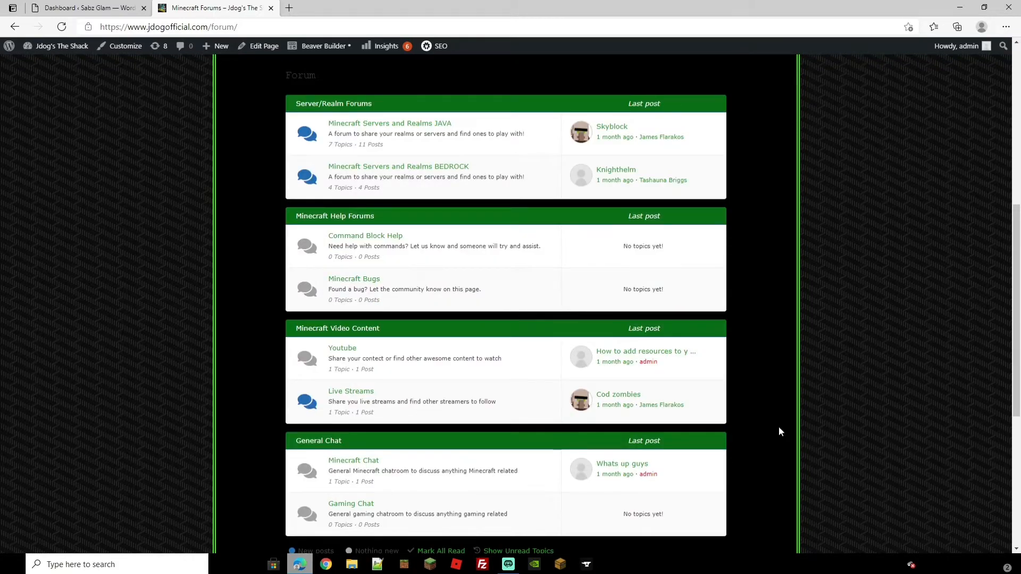
{"action": "mouse_move", "coordinate": [765, 378]}
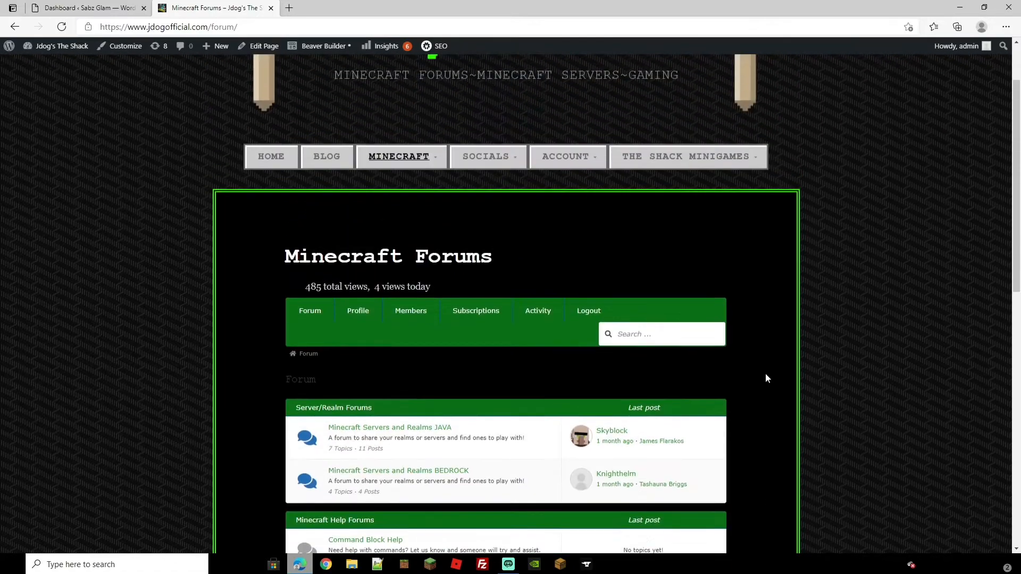
{"action": "left_click", "coordinate": [566, 239]}
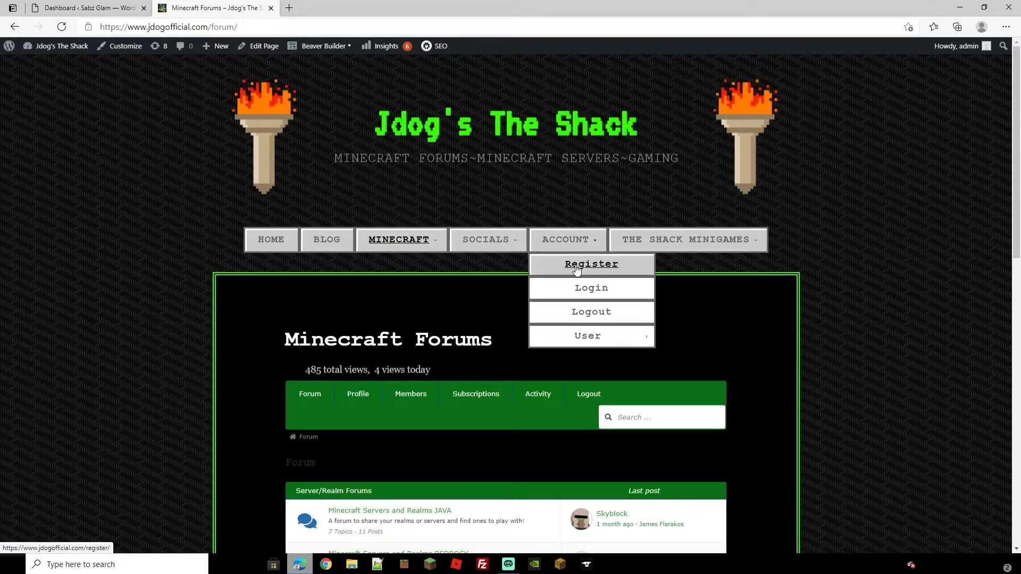
{"action": "mouse_move", "coordinate": [586, 335]}
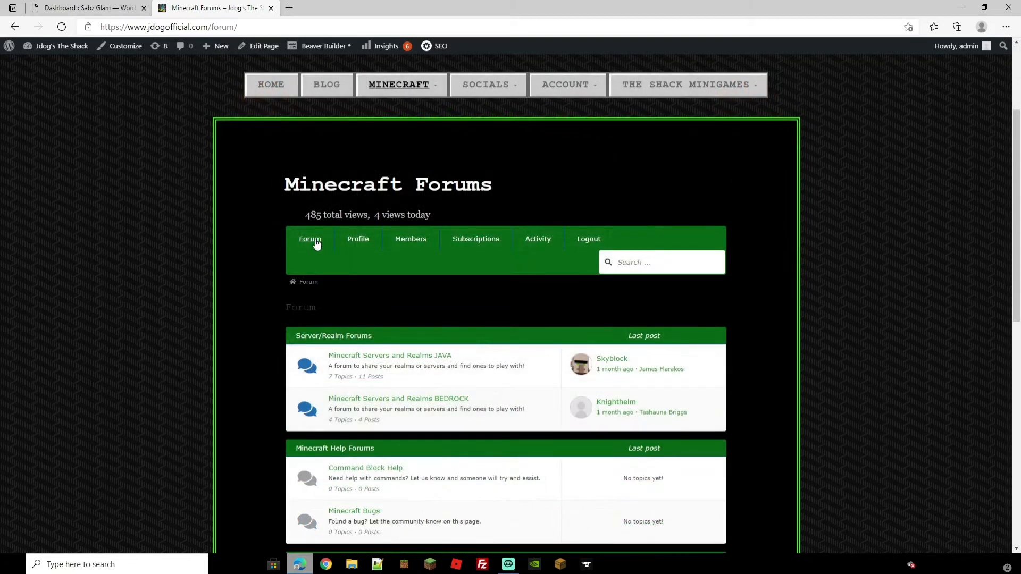
{"action": "mouse_move", "coordinate": [357, 243]}
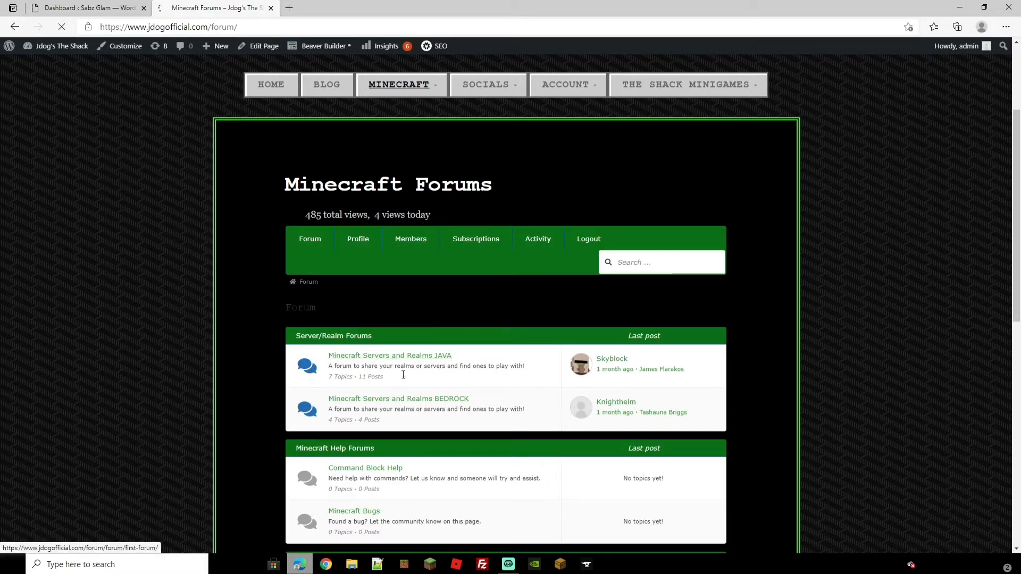
Step: View the Minecraft Servers and Realms JAVA forum, then switch to the Sabz Glam dashboard
{"action": "left_click", "coordinate": [389, 356]}
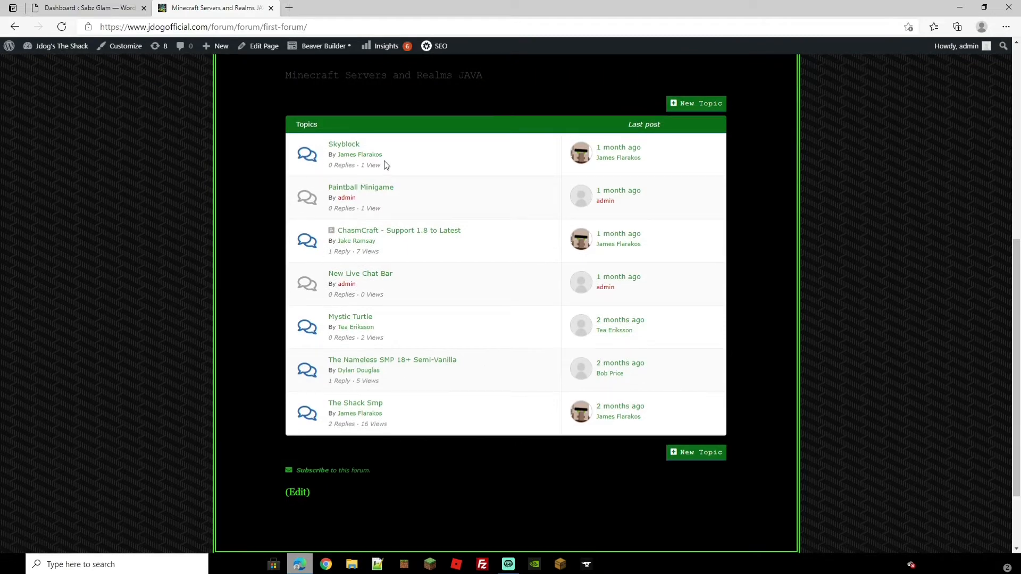
{"action": "left_click", "coordinate": [84, 8]}
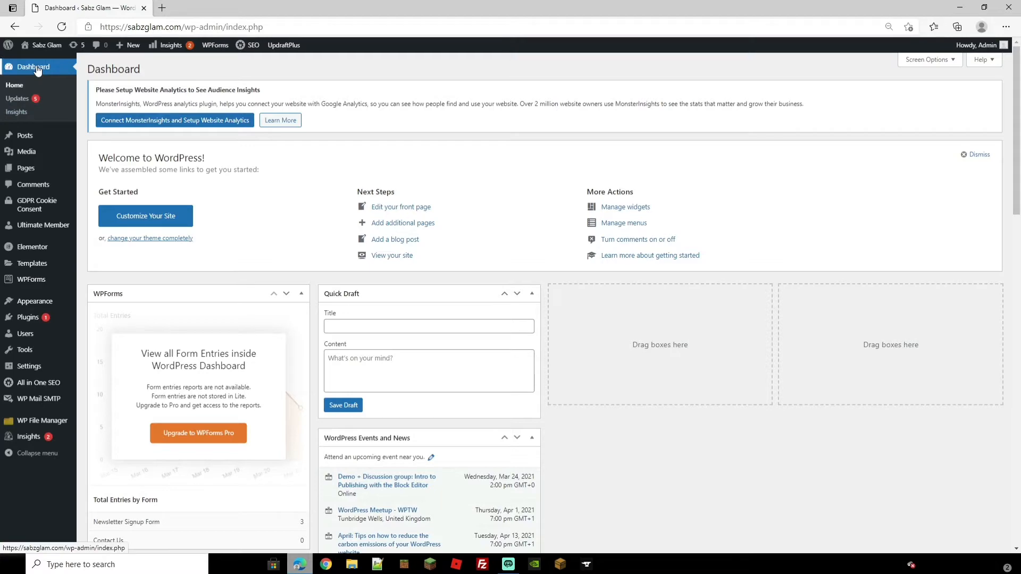
Step: Find Asgaros Forum under Plugins > Add New, install it and activate it
{"action": "left_click", "coordinate": [27, 317]}
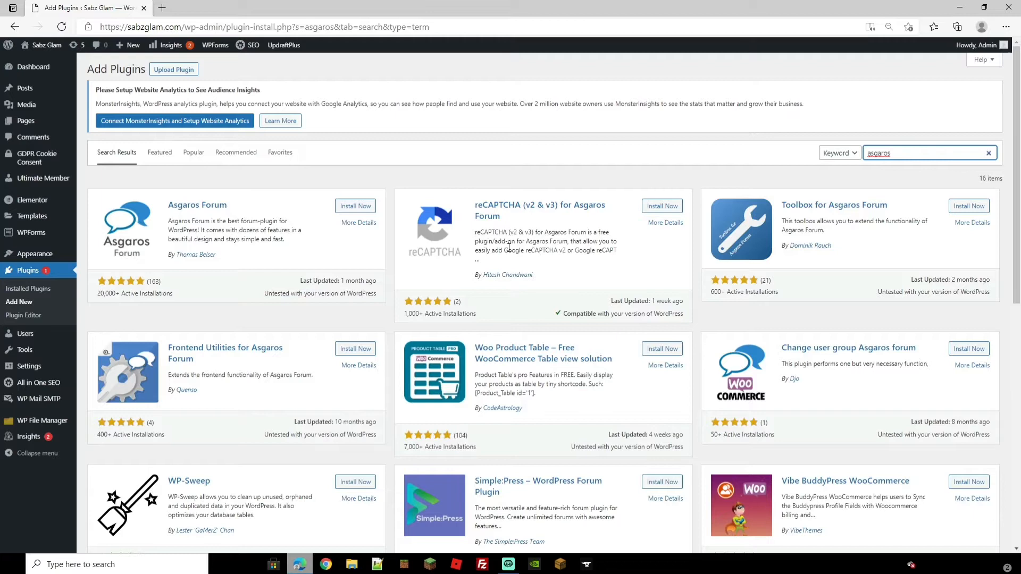
{"action": "mouse_move", "coordinate": [189, 218]}
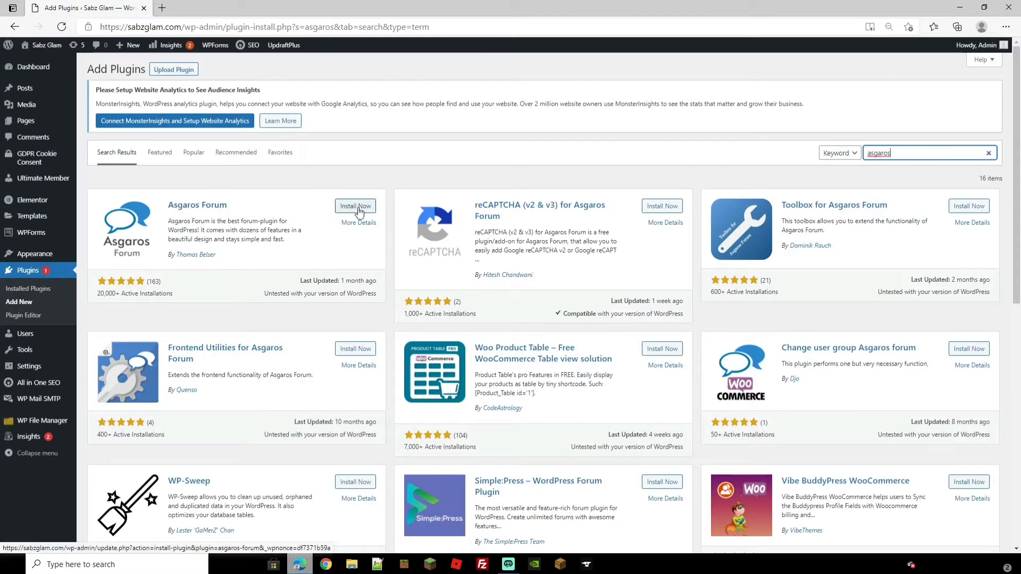
{"action": "left_click", "coordinate": [354, 206]}
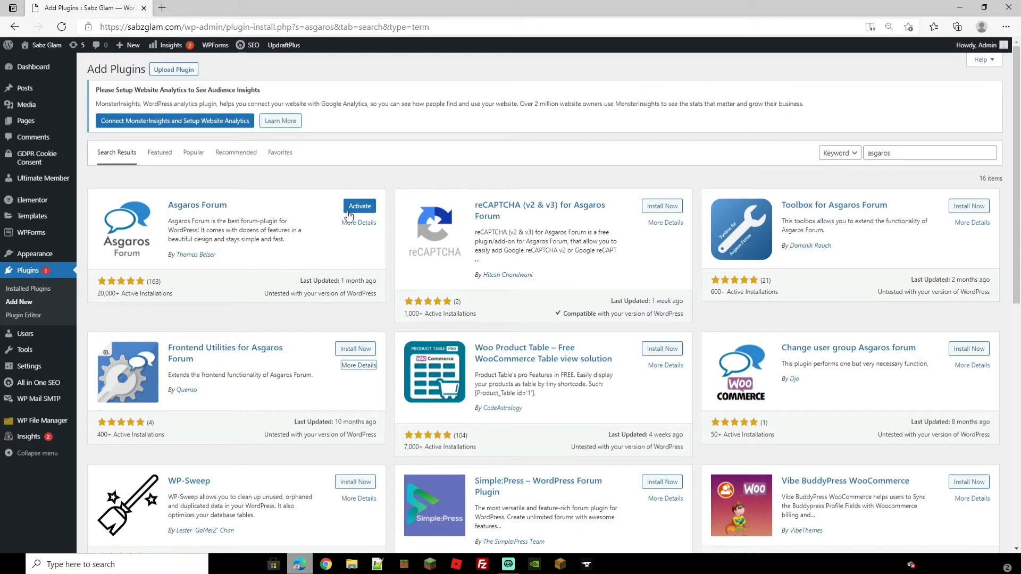
{"action": "left_click", "coordinate": [360, 206]}
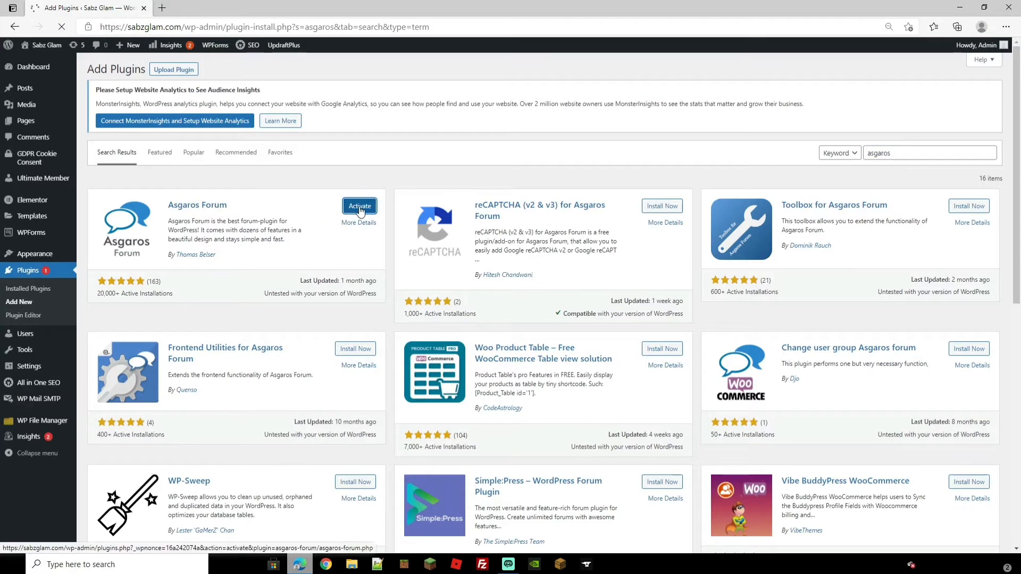
Step: Read the Asgaros Forum details popup, close it, and confirm the plugin is listed as active
{"action": "left_click", "coordinate": [357, 223]}
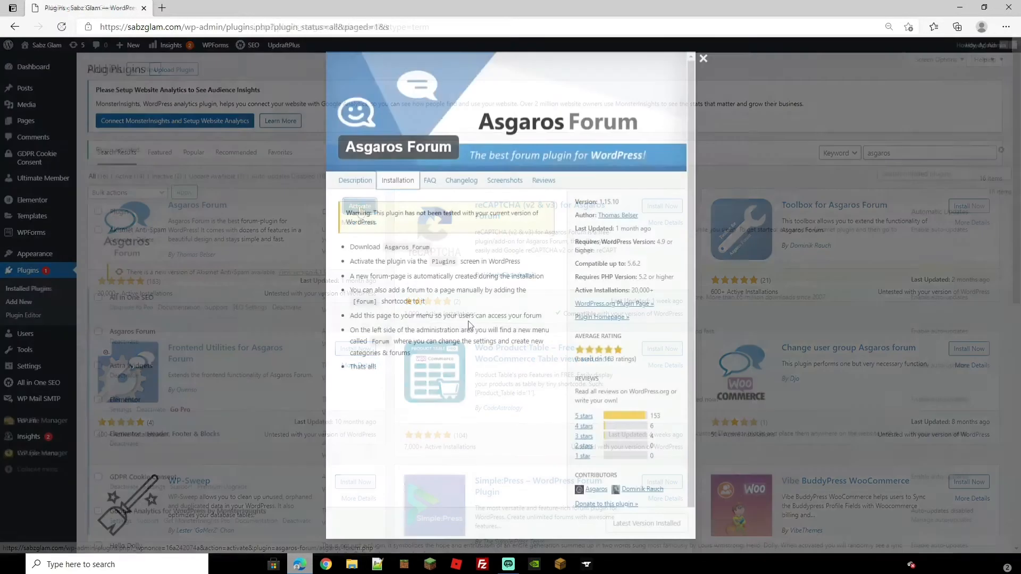
{"action": "left_click", "coordinate": [360, 206]}
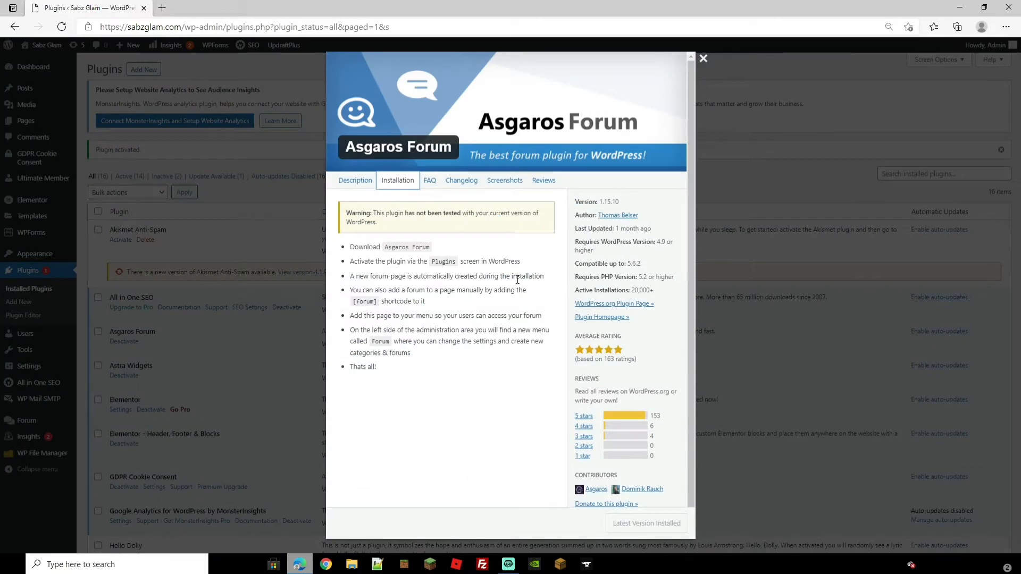
{"action": "left_click", "coordinate": [703, 58]}
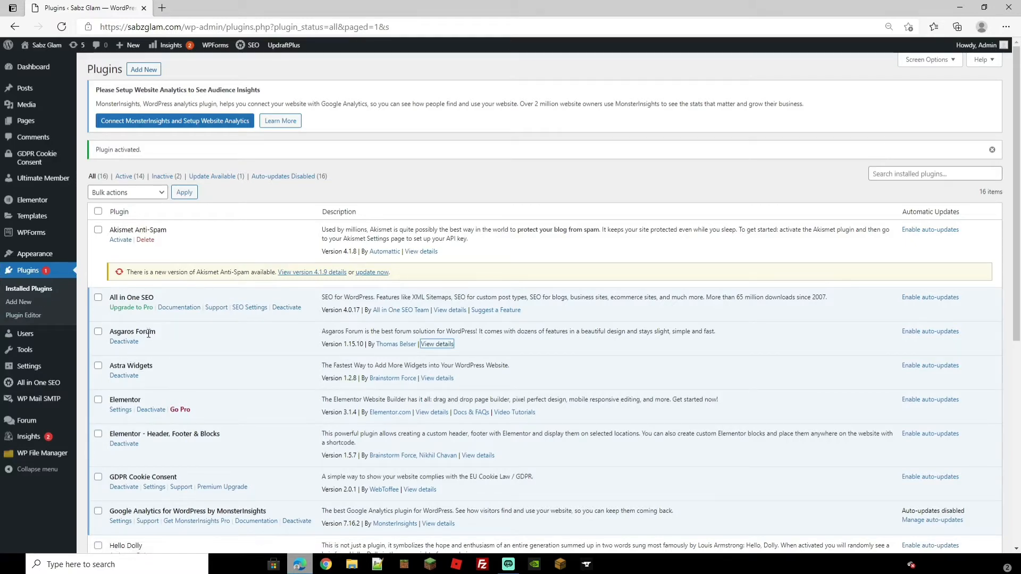
{"action": "left_click", "coordinate": [435, 344]}
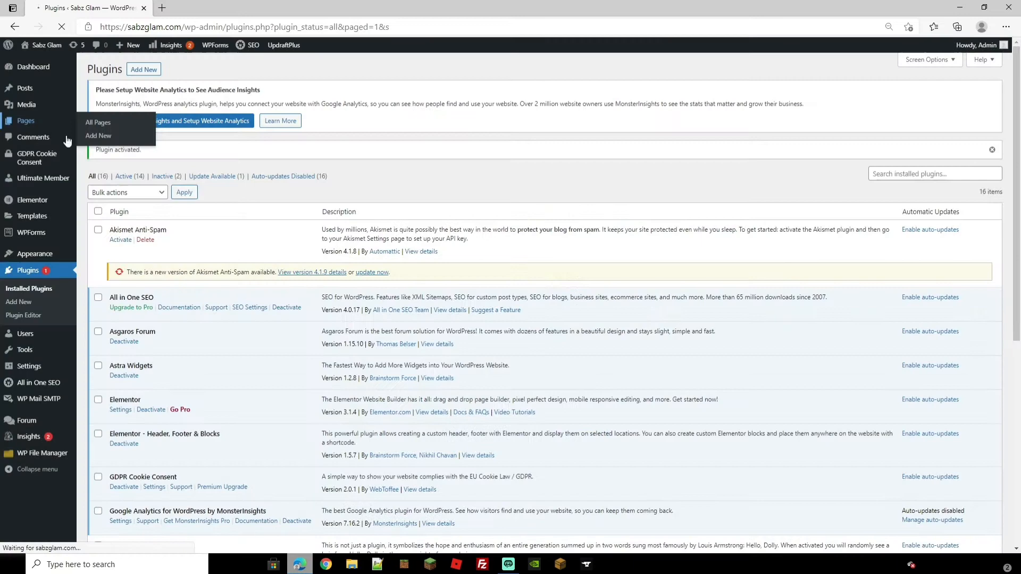
Step: From All Pages, locate the auto-created Forum page and bring it into the editor
{"action": "left_click", "coordinate": [97, 123]}
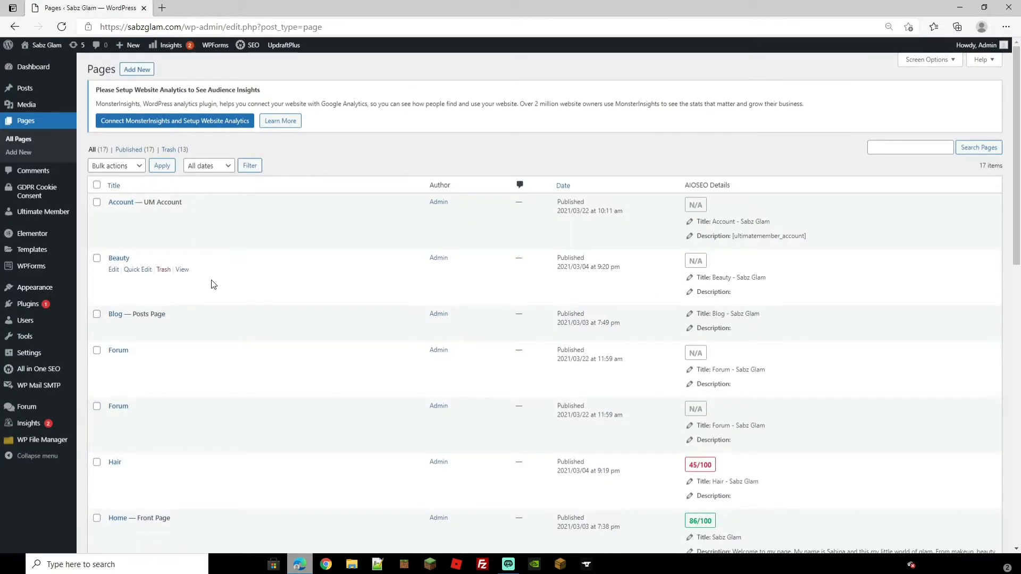
{"action": "scroll", "scroll_direction": "down", "scroll_amount": 3}
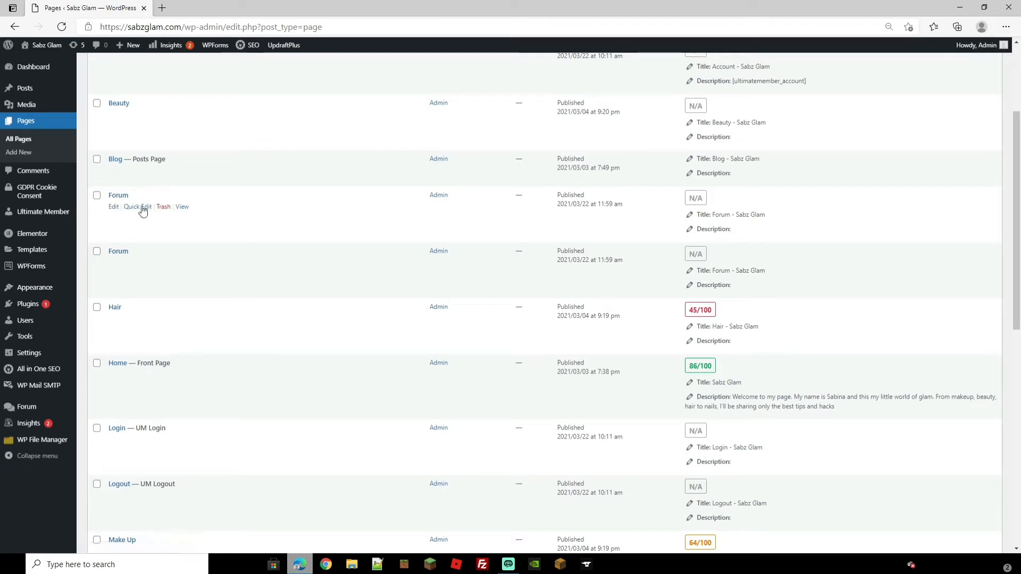
{"action": "mouse_move", "coordinate": [114, 206]}
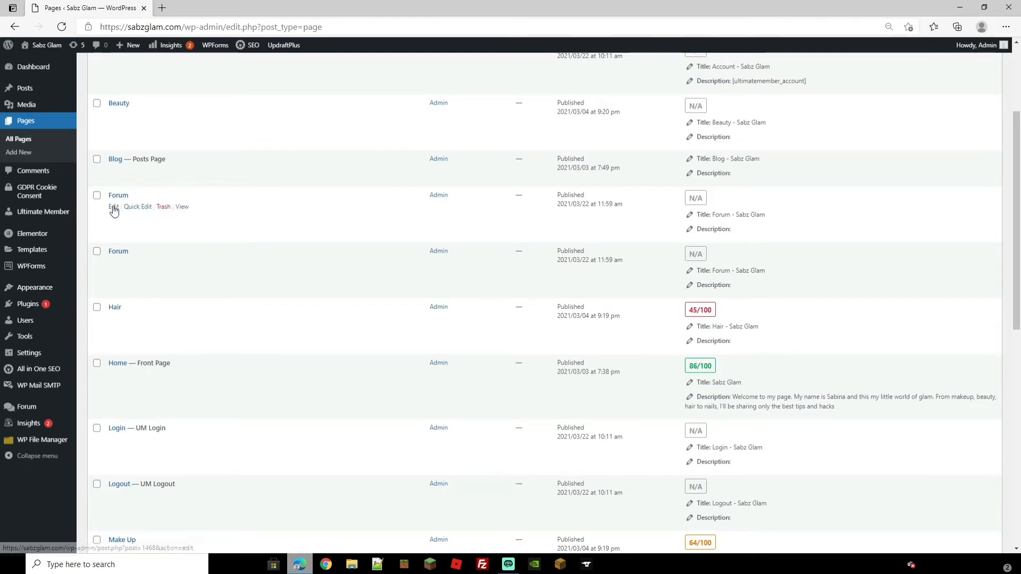
{"action": "left_click", "coordinate": [113, 206]}
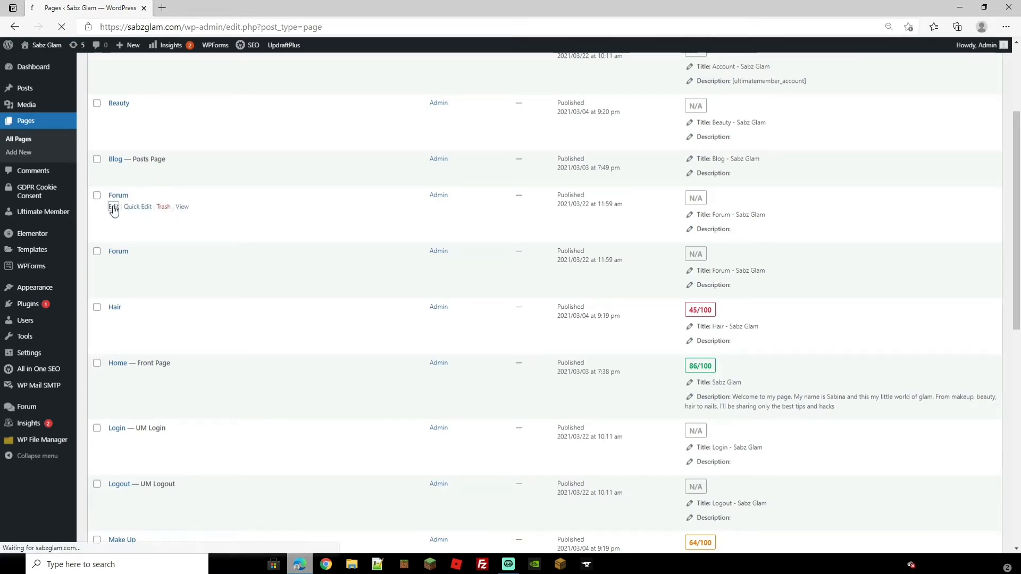
{"action": "left_click", "coordinate": [112, 207]}
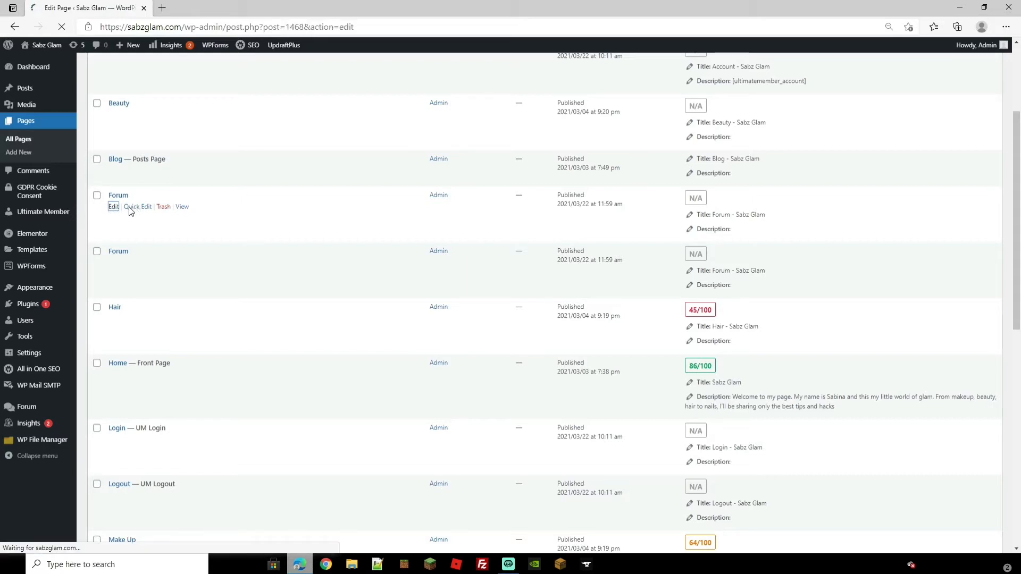
{"action": "left_click", "coordinate": [113, 207]}
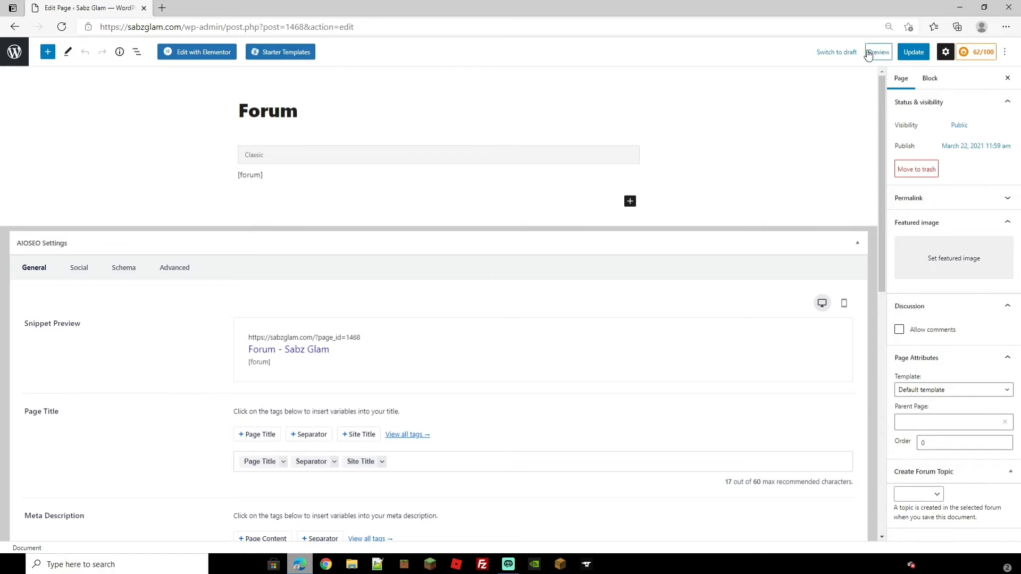
Step: Preview the Forum page, scrolling through the Example Category and Statistics panel
{"action": "left_click", "coordinate": [876, 52]}
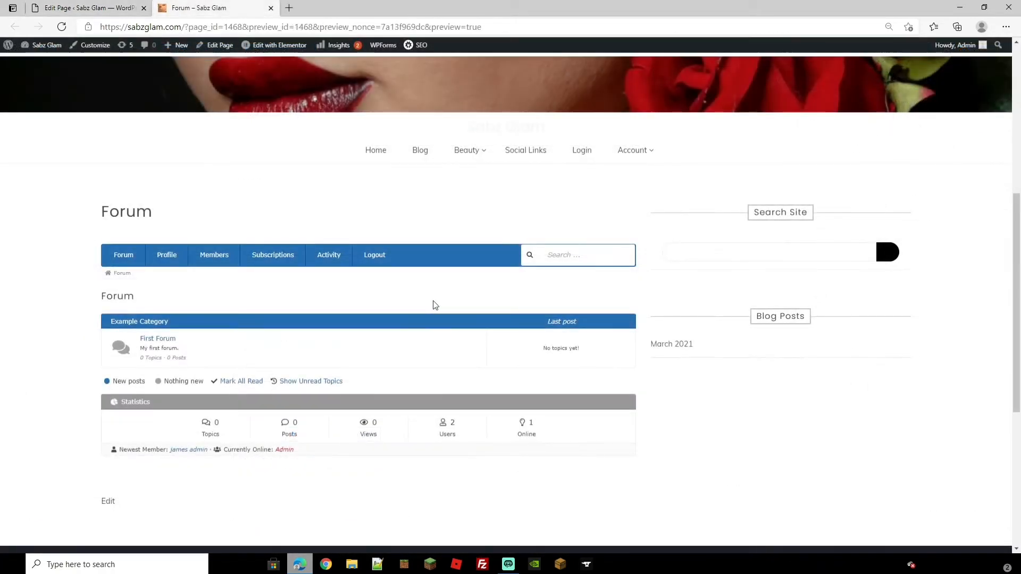
{"action": "mouse_move", "coordinate": [344, 442]}
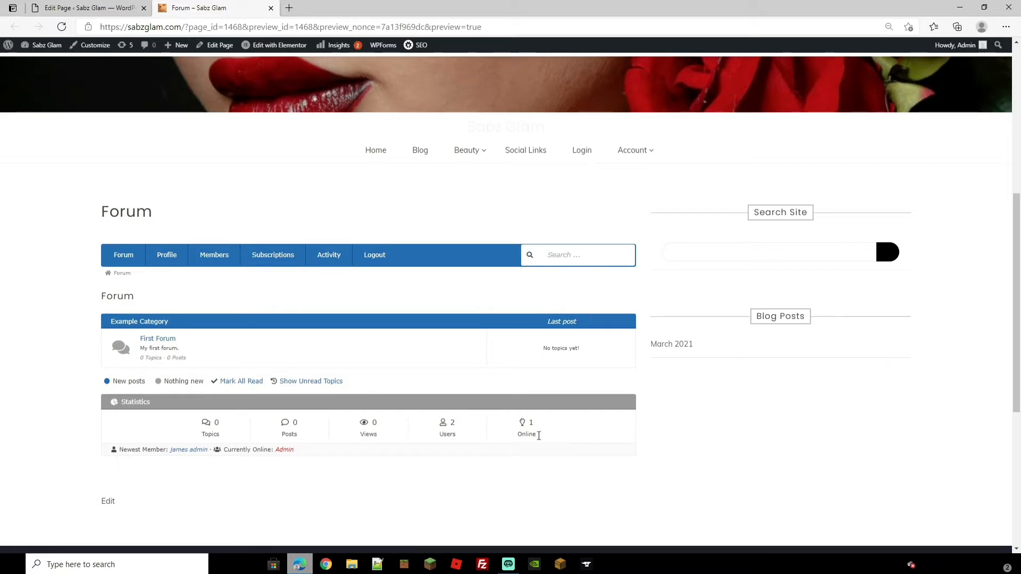
{"action": "mouse_move", "coordinate": [435, 439]}
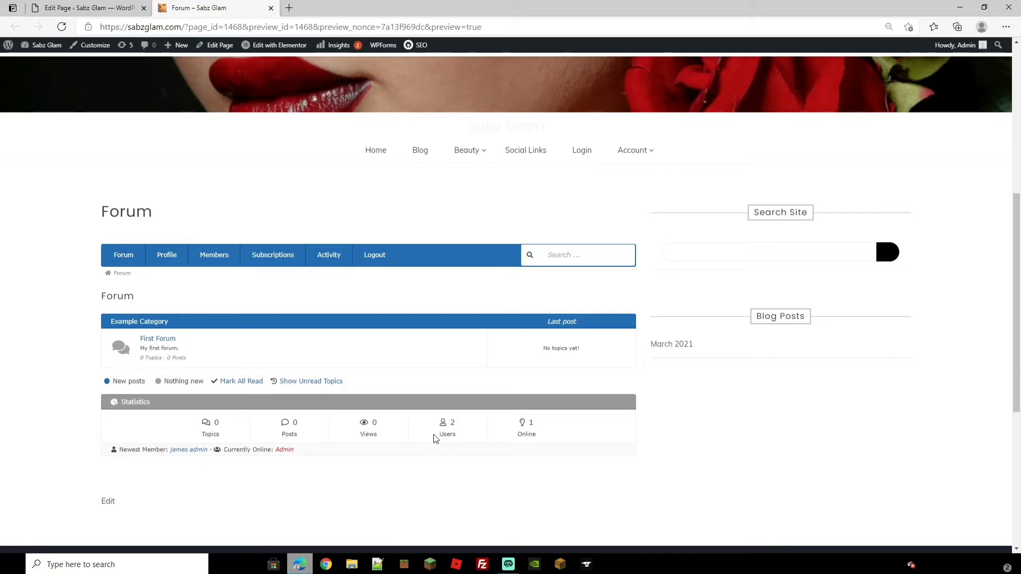
{"action": "mouse_move", "coordinate": [429, 424]}
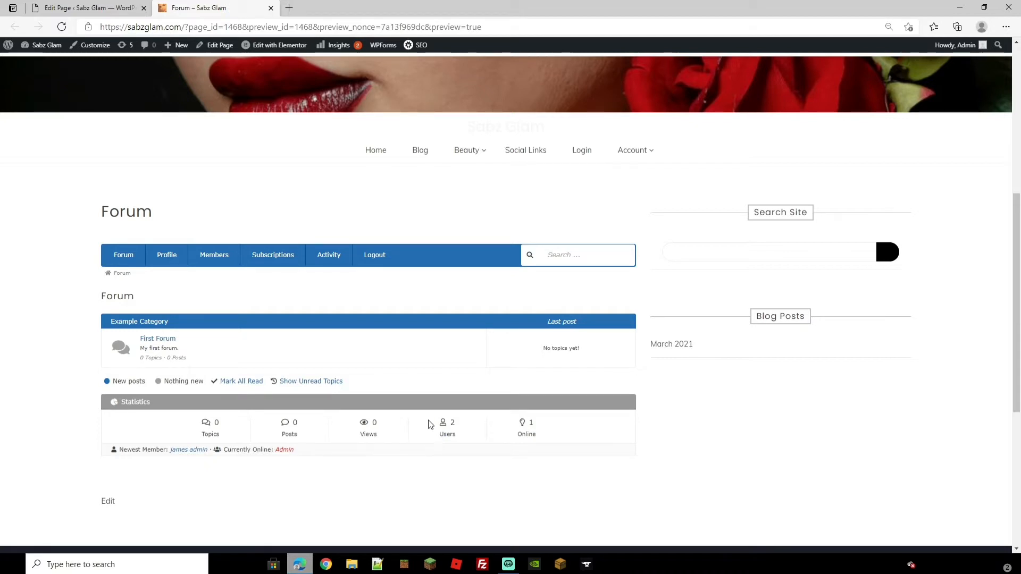
{"action": "mouse_move", "coordinate": [519, 346]}
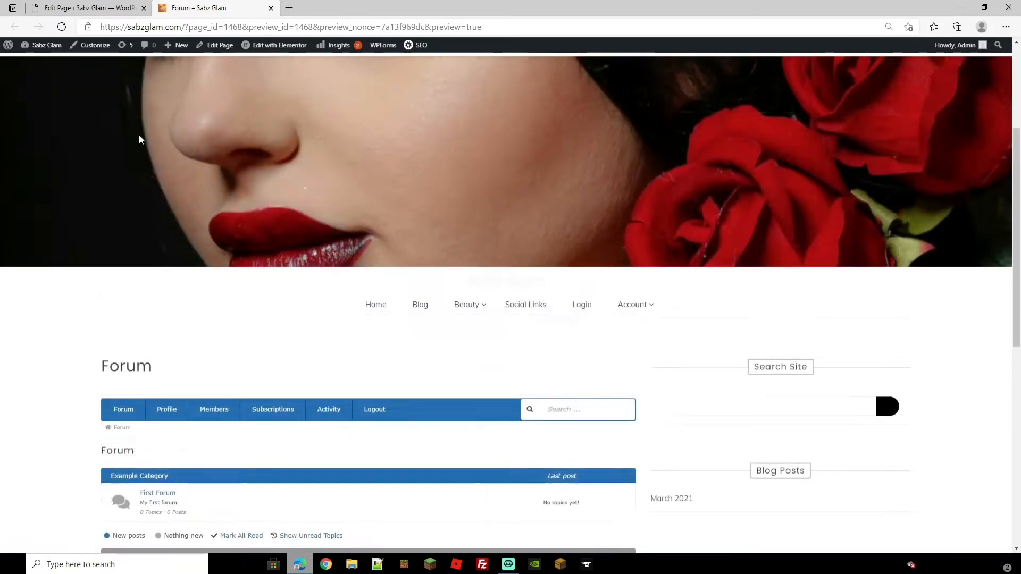
{"action": "scroll", "scroll_direction": "down", "scroll_amount": 3}
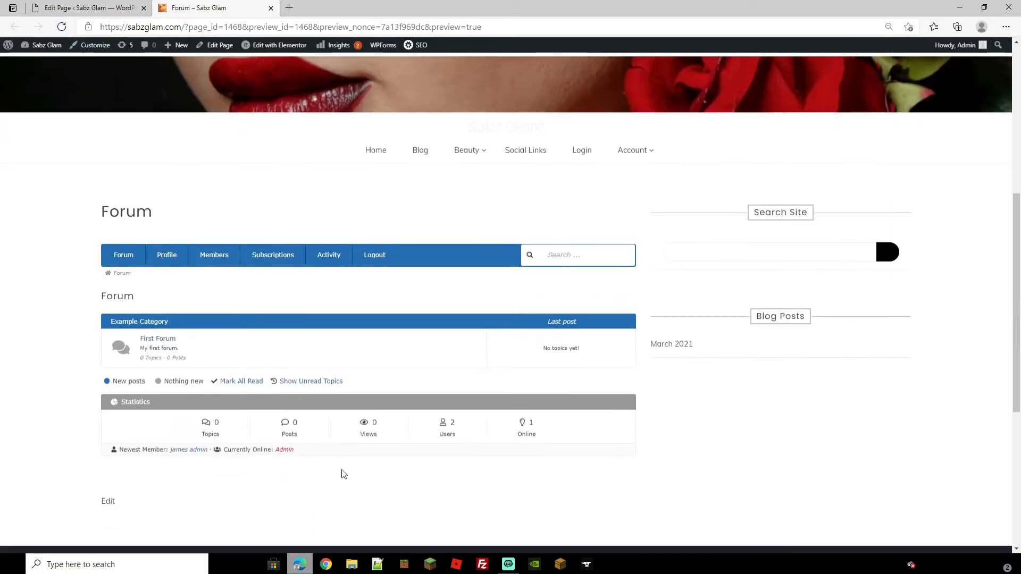
{"action": "mouse_move", "coordinate": [93, 45]}
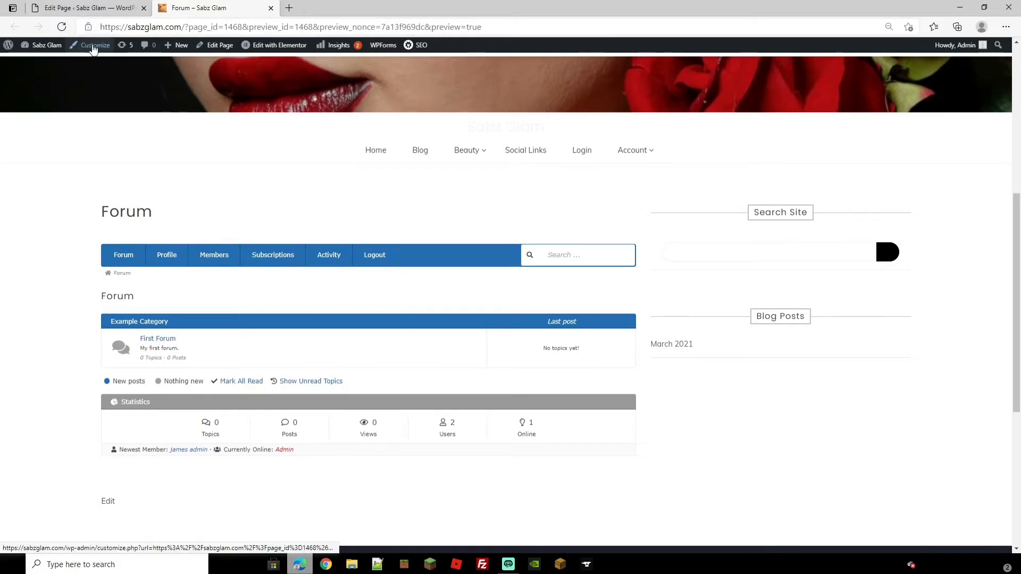
Step: In the Customizer, add the Forum page to the main menu and publish the change
{"action": "left_click", "coordinate": [94, 44]}
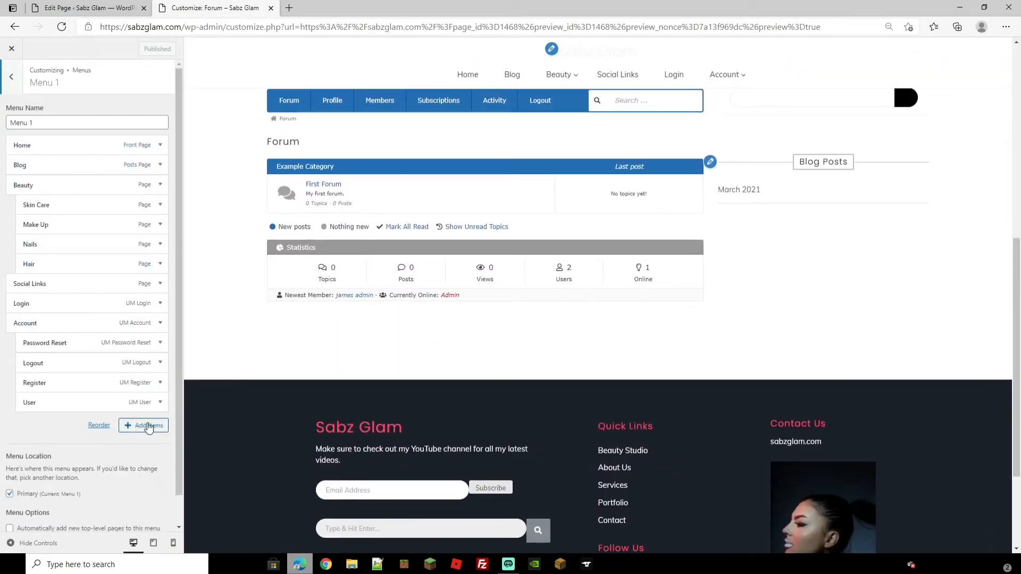
{"action": "left_click", "coordinate": [143, 426]}
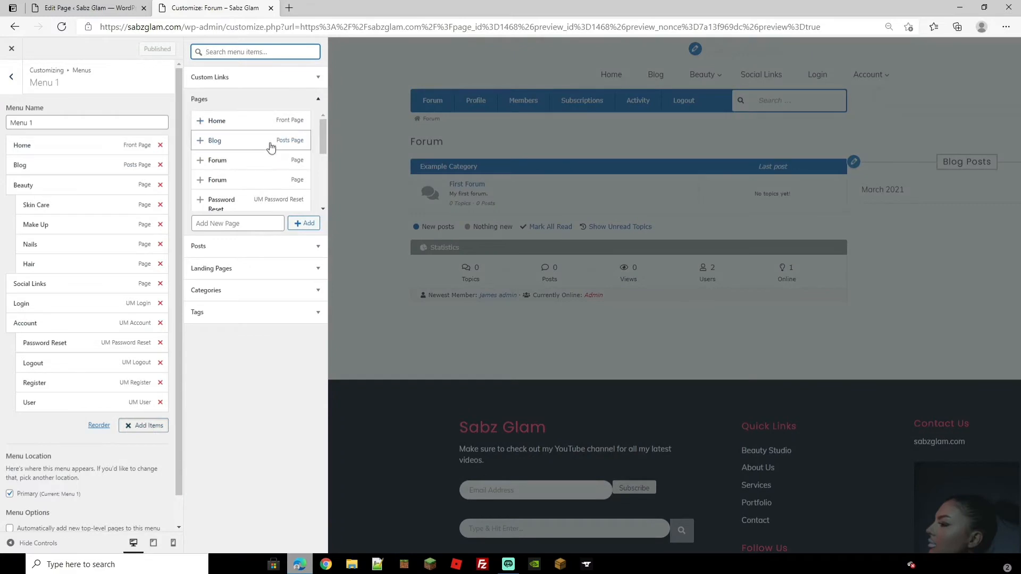
{"action": "mouse_move", "coordinate": [231, 166]}
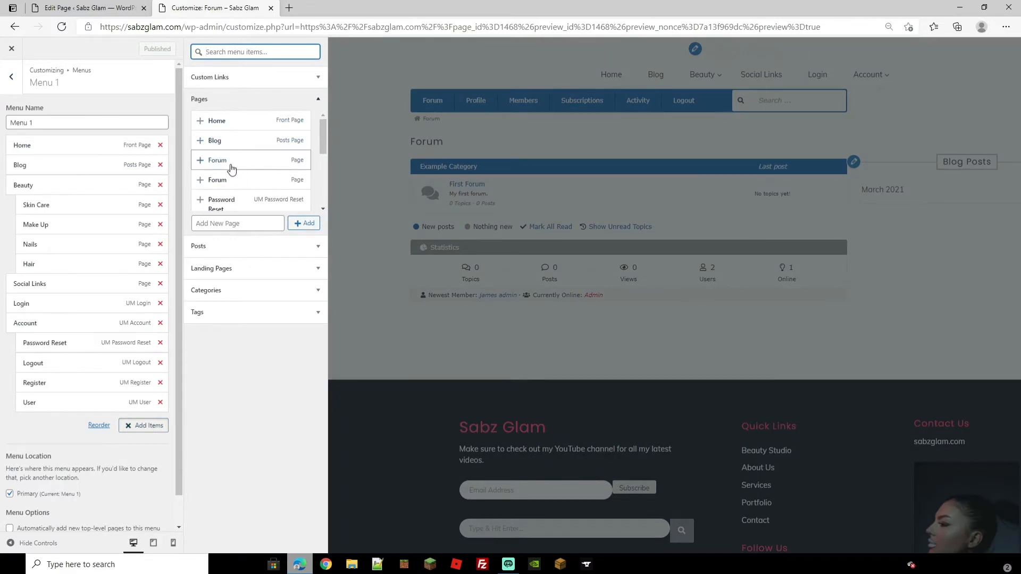
{"action": "left_click", "coordinate": [304, 223]}
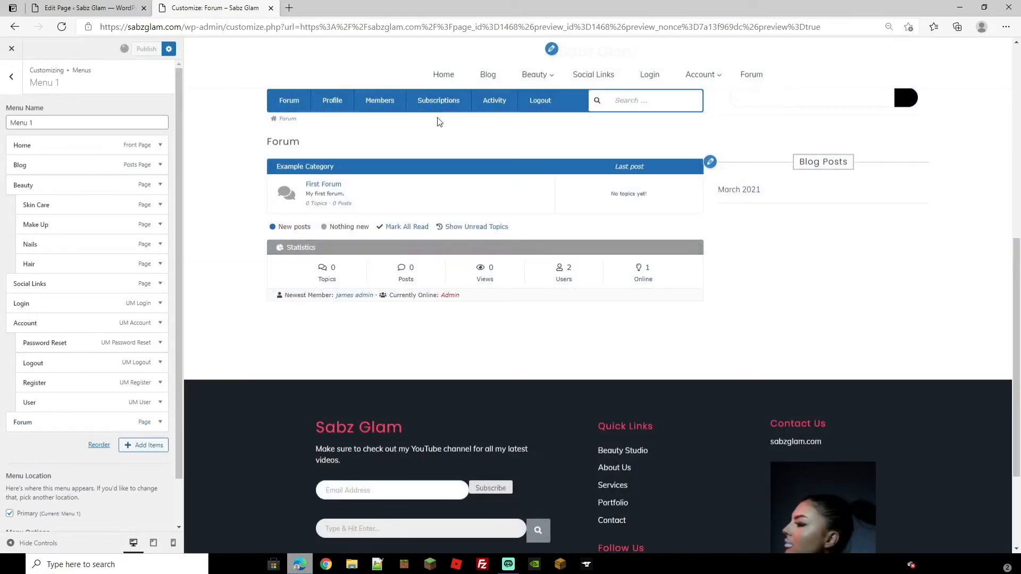
{"action": "left_click", "coordinate": [146, 48]}
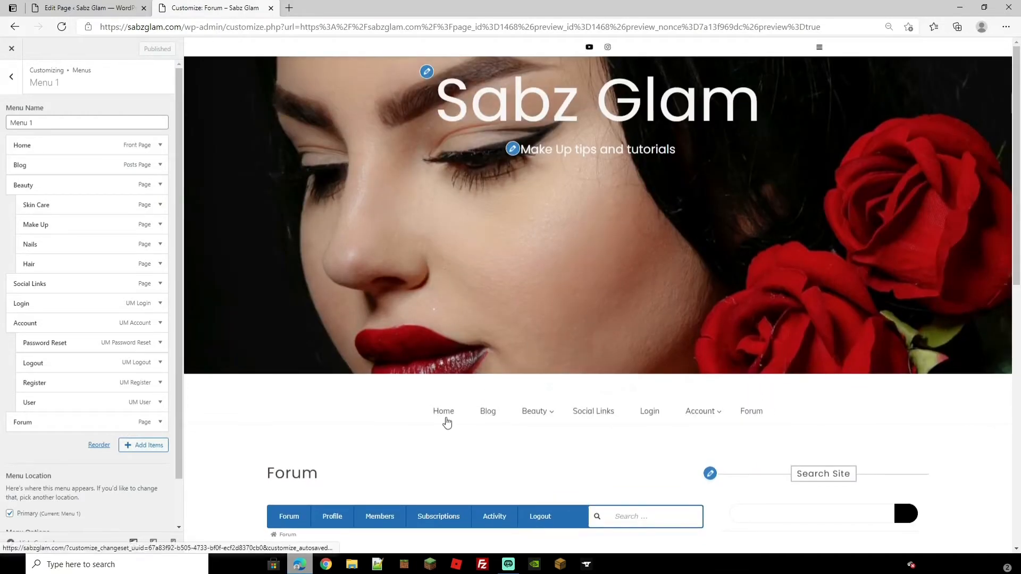
Step: Go from the Home preview to the Forum page, enter First Forum and begin a New Topic
{"action": "left_click", "coordinate": [443, 411]}
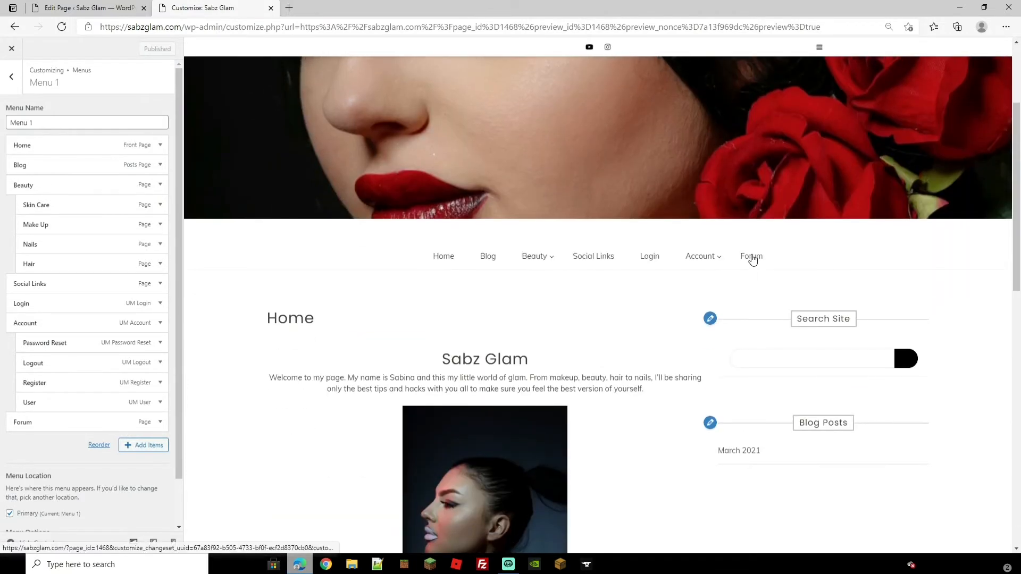
{"action": "left_click", "coordinate": [751, 256]}
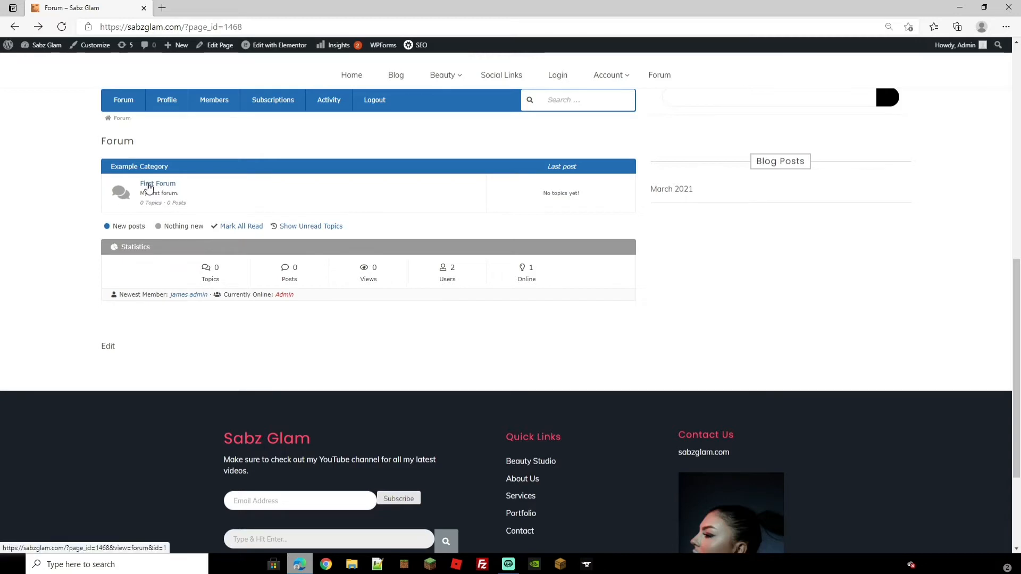
{"action": "left_click", "coordinate": [157, 183]}
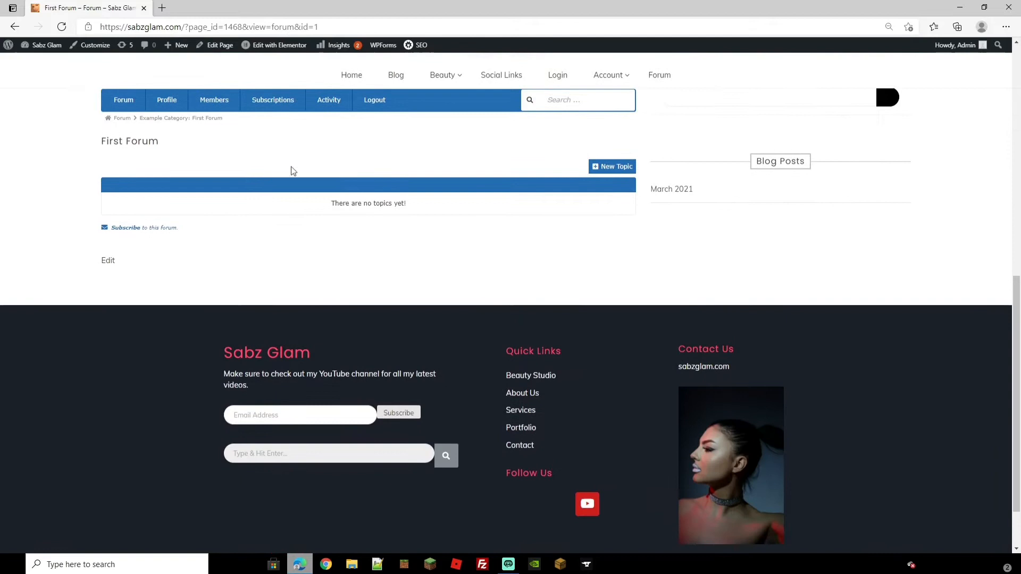
{"action": "mouse_move", "coordinate": [598, 169]}
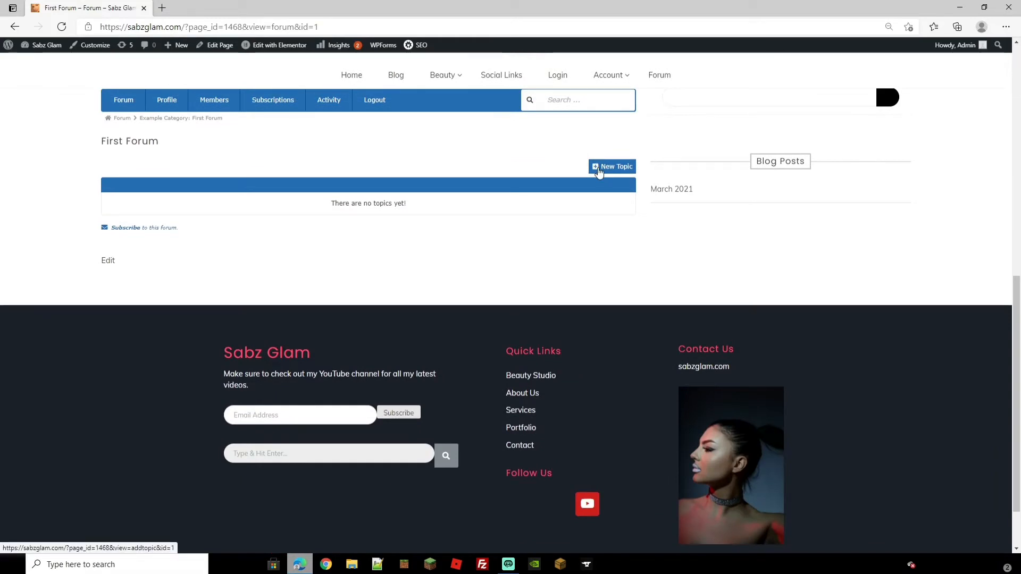
{"action": "left_click", "coordinate": [612, 166]}
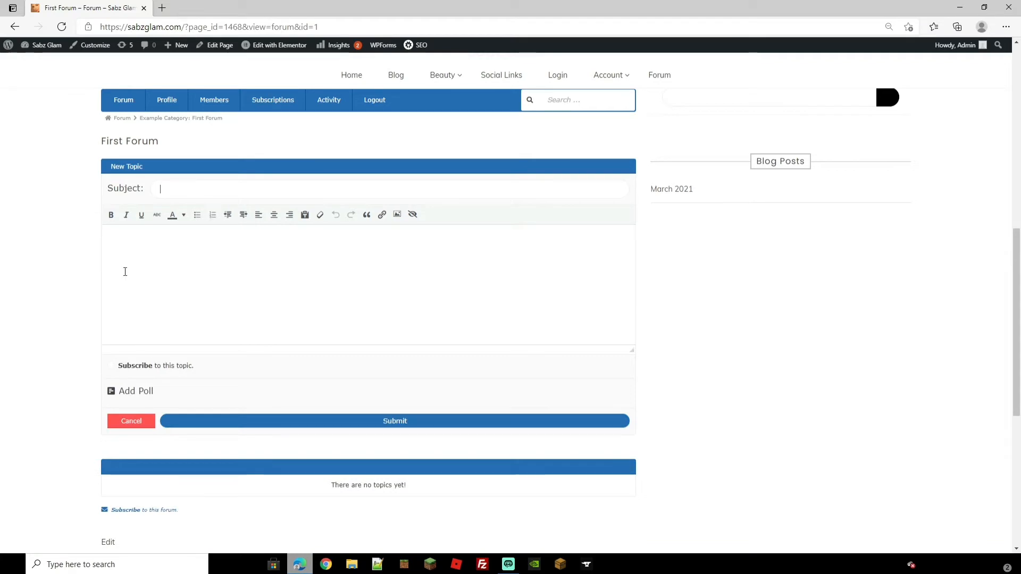
{"action": "mouse_move", "coordinate": [165, 415]}
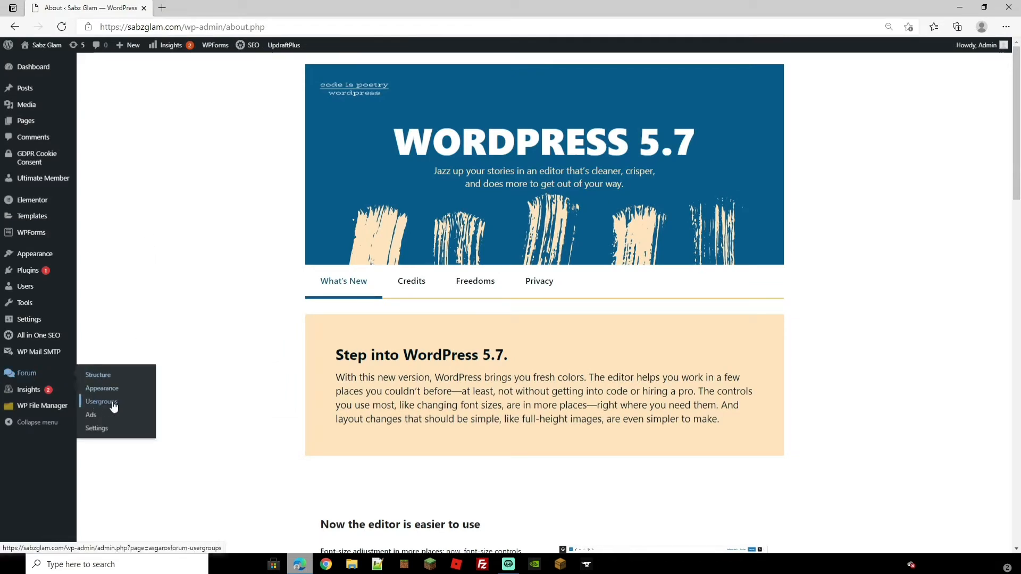
Step: In Forum > Structure, start a category named news restricted to logged-in users only
{"action": "left_click", "coordinate": [97, 374]}
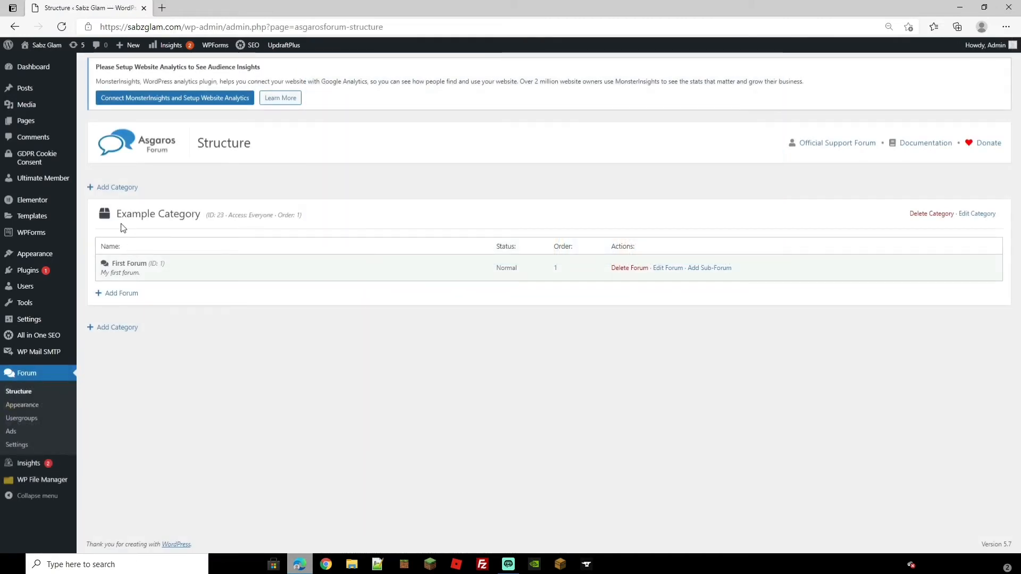
{"action": "mouse_move", "coordinate": [107, 307]}
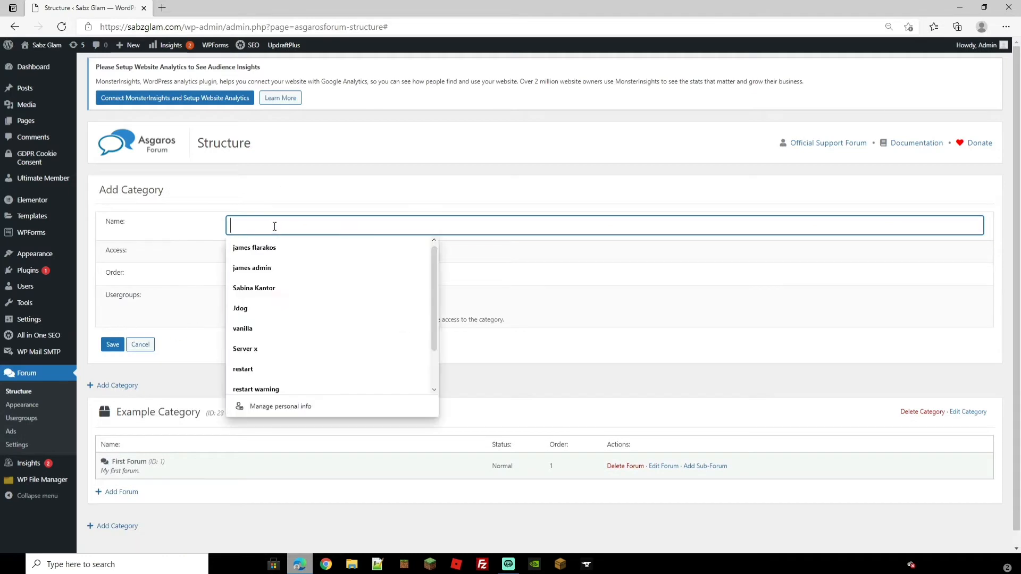
{"action": "type", "text": "news"}
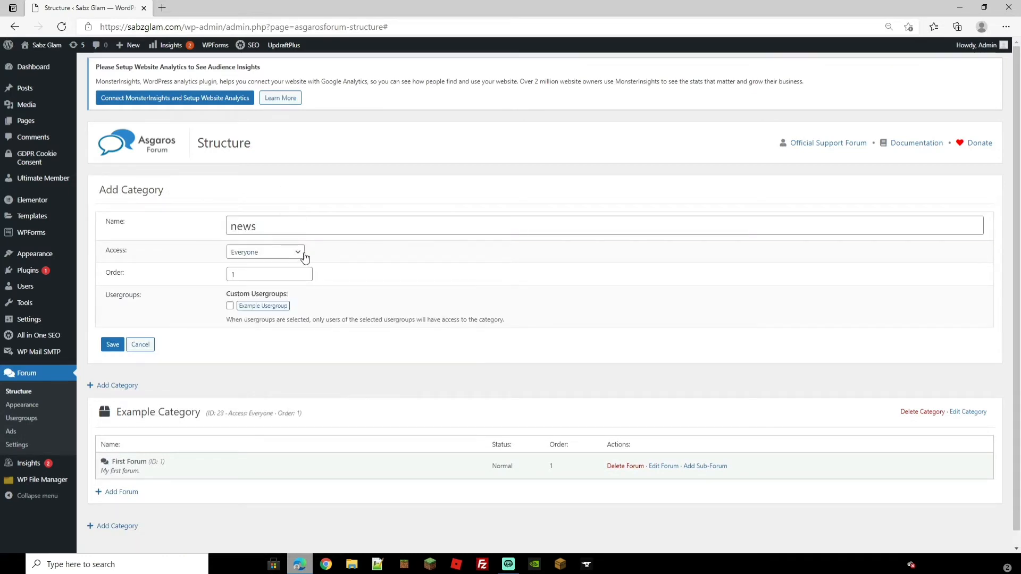
{"action": "left_click", "coordinate": [263, 252]}
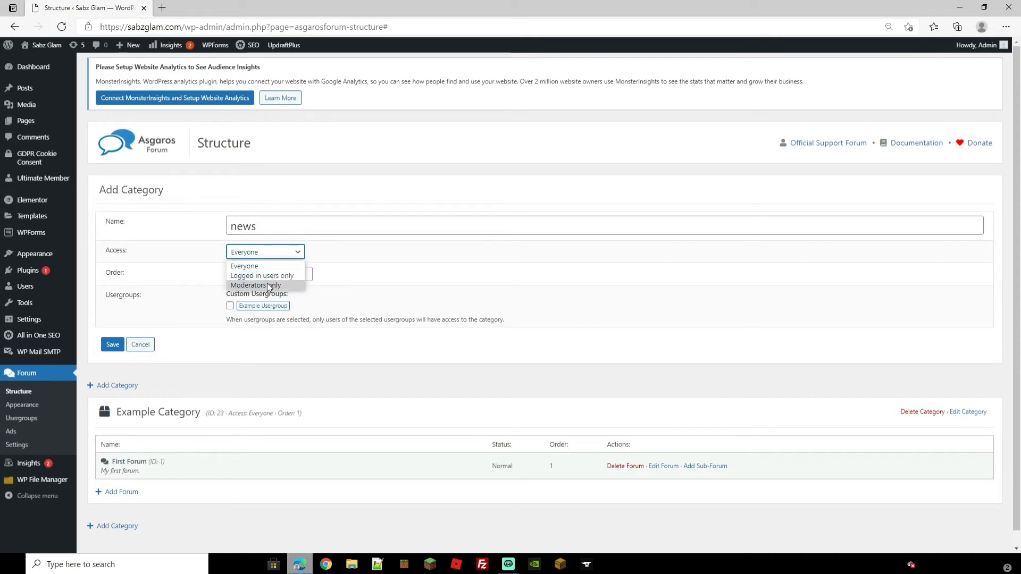
{"action": "left_click", "coordinate": [261, 275]}
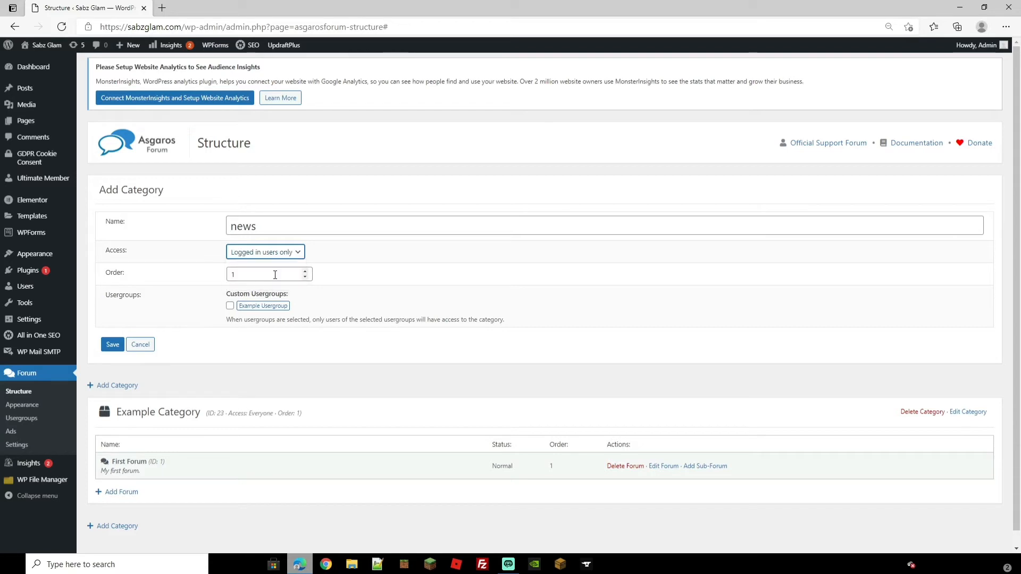
Step: Set the news category's order to 2 and save it
{"action": "left_click", "coordinate": [267, 273]}
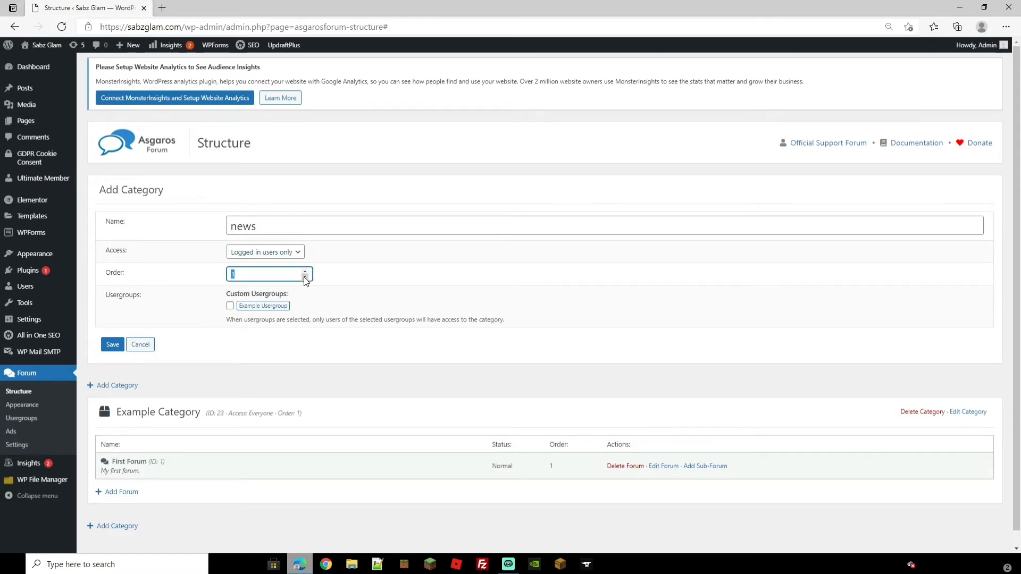
{"action": "left_click", "coordinate": [304, 271]}
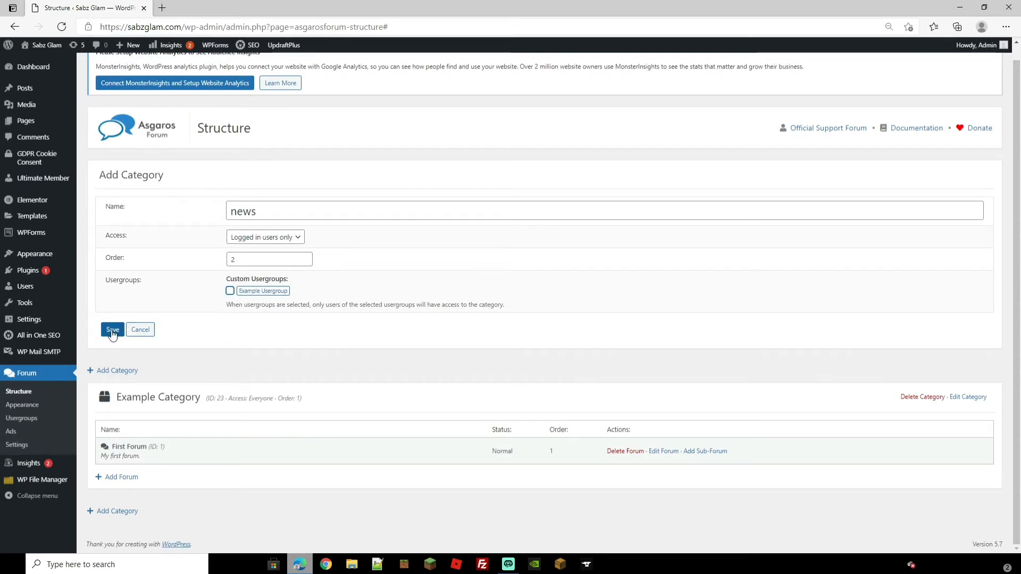
{"action": "left_click", "coordinate": [112, 330]}
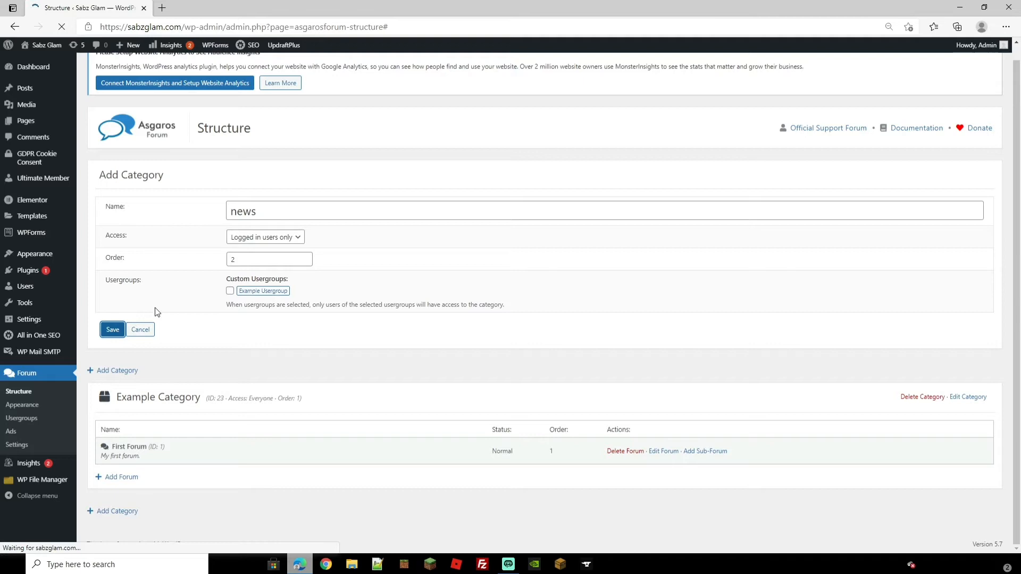
{"action": "left_click", "coordinate": [111, 329]}
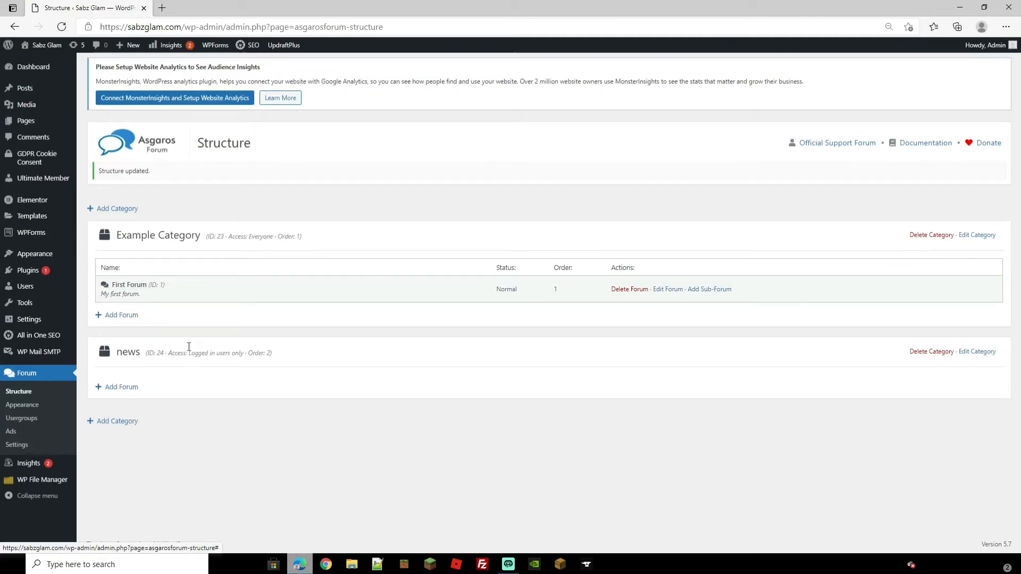
Step: Add forum news 1 with description latest news under parent category news and save it
{"action": "left_click", "coordinate": [121, 386]}
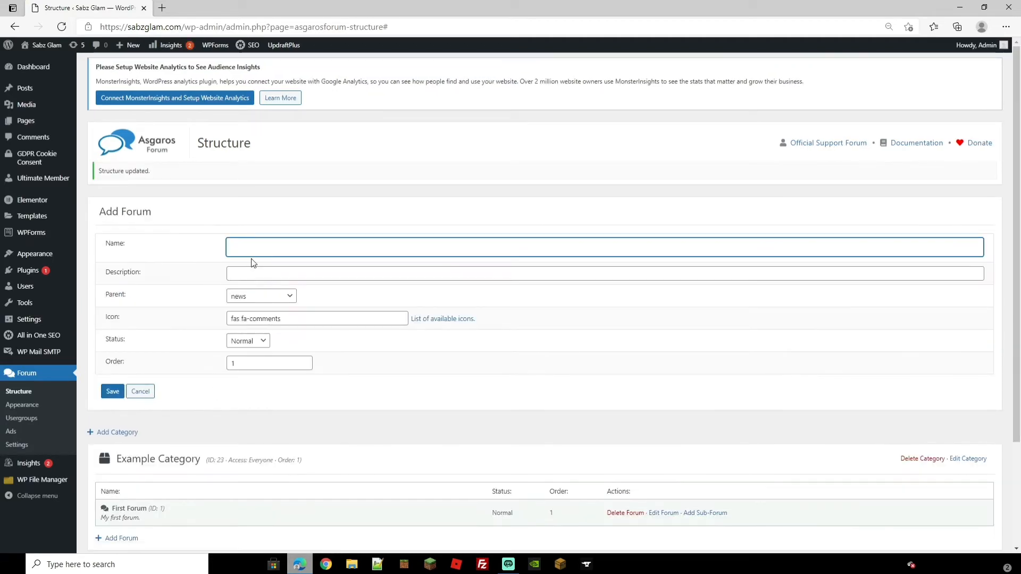
{"action": "left_click", "coordinate": [111, 392]}
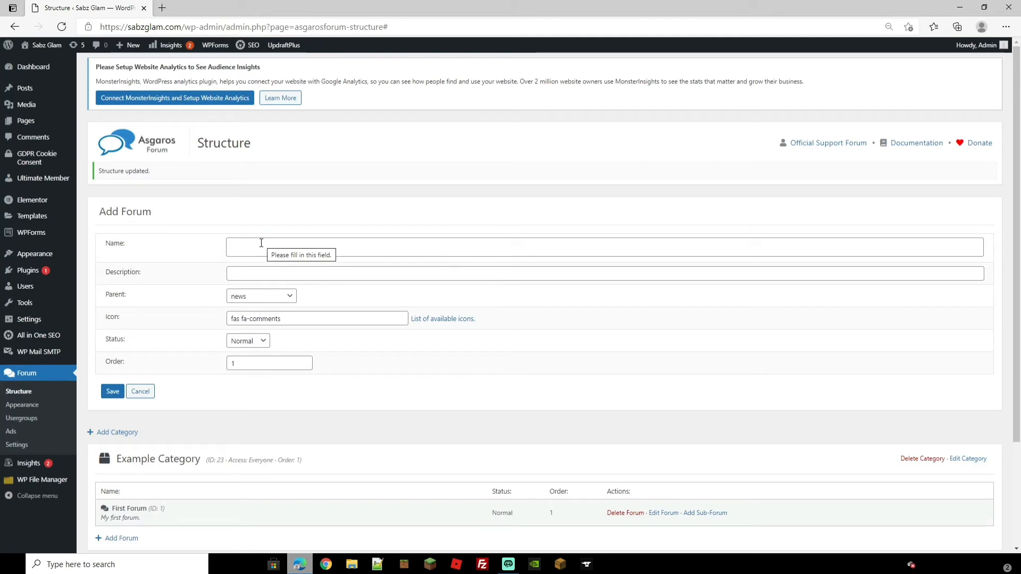
{"action": "type", "text": "news 1"}
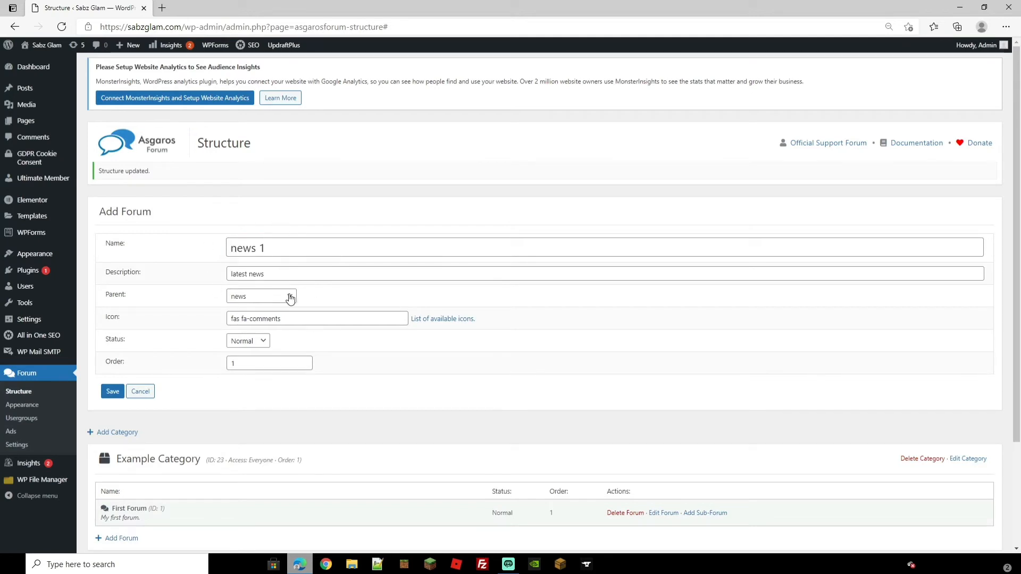
{"action": "mouse_move", "coordinate": [291, 300]}
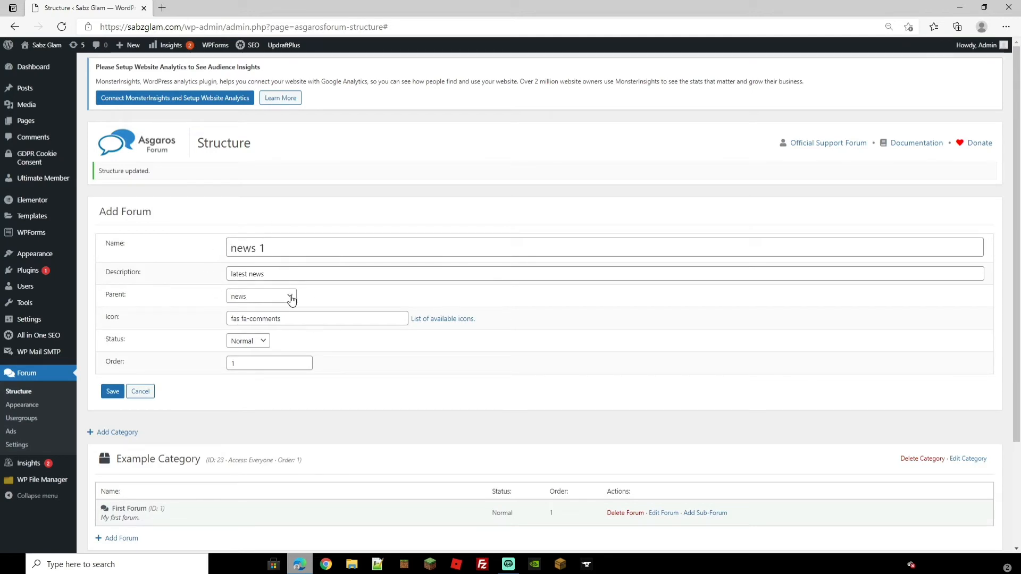
{"action": "left_click", "coordinate": [261, 296]}
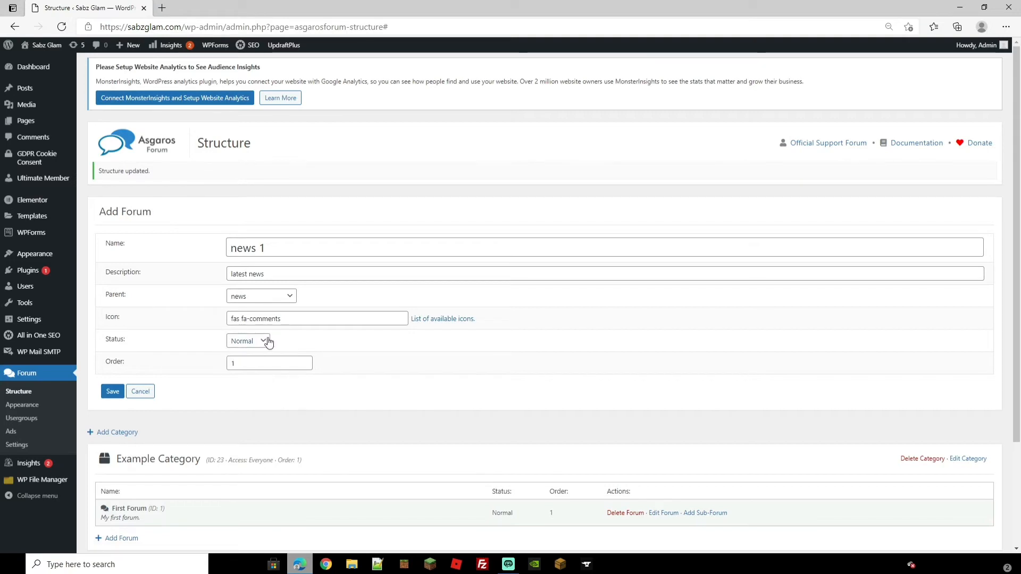
{"action": "left_click", "coordinate": [247, 340]}
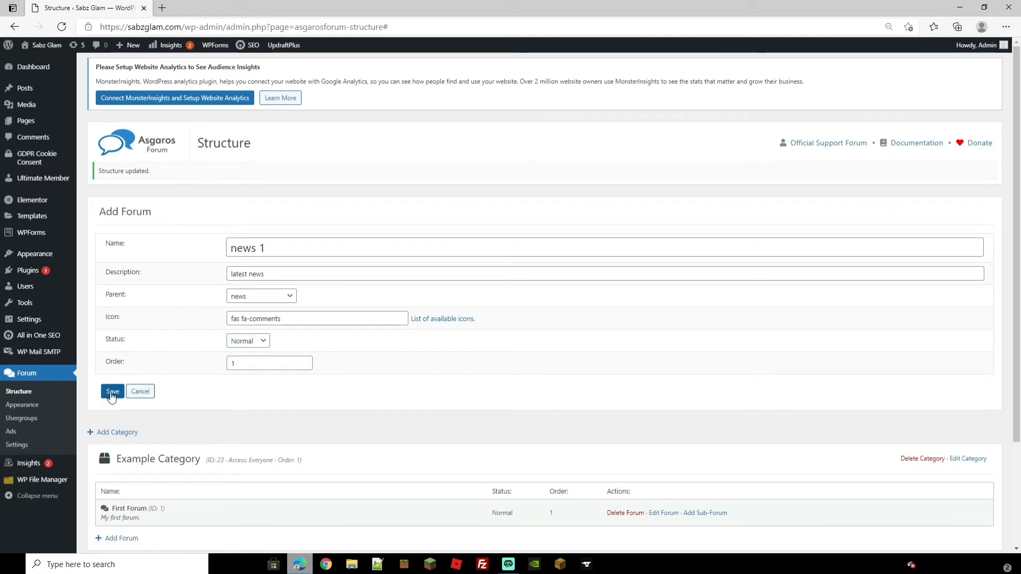
{"action": "left_click", "coordinate": [112, 391]}
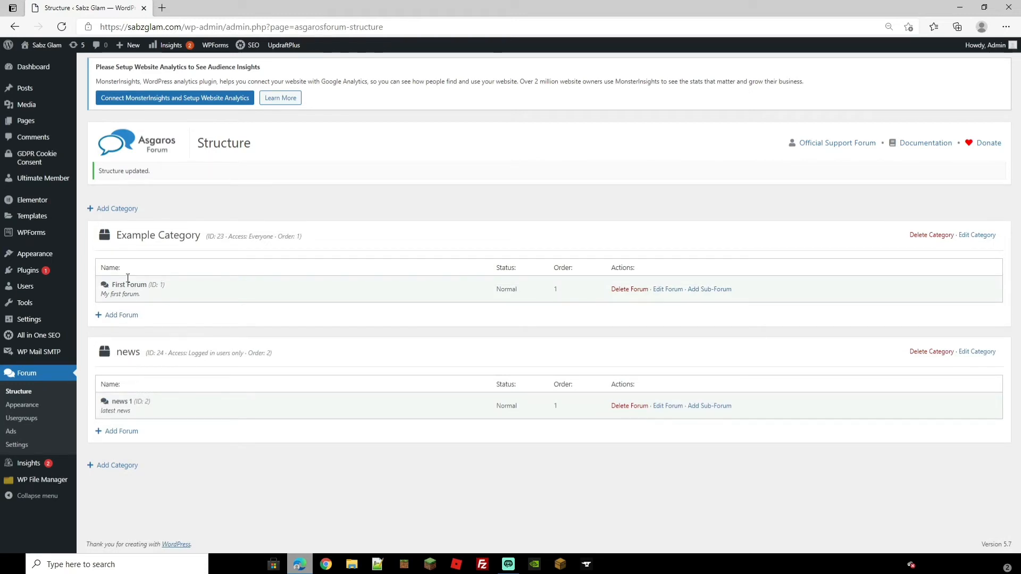
{"action": "mouse_move", "coordinate": [154, 298]}
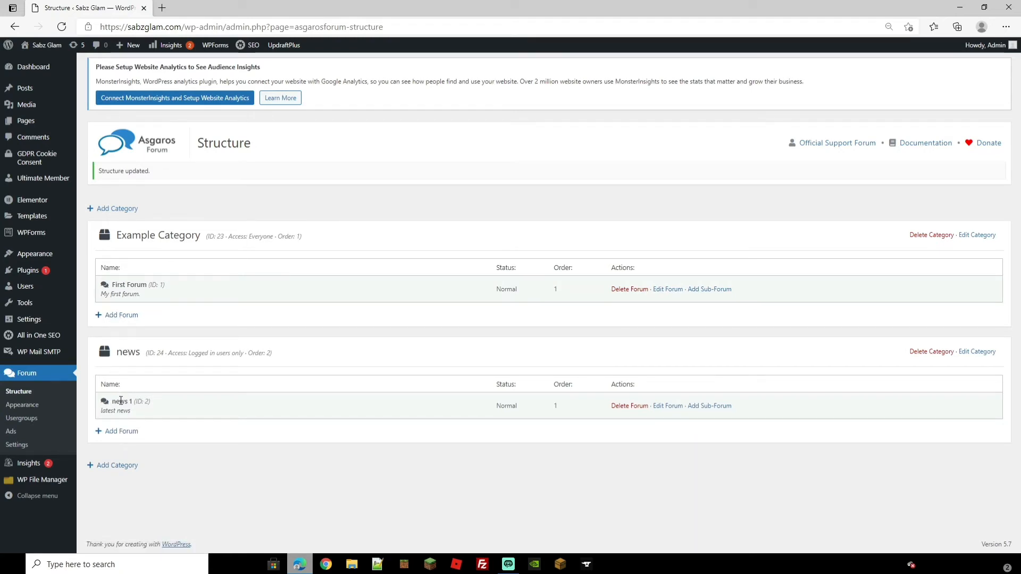
{"action": "mouse_move", "coordinate": [117, 431]}
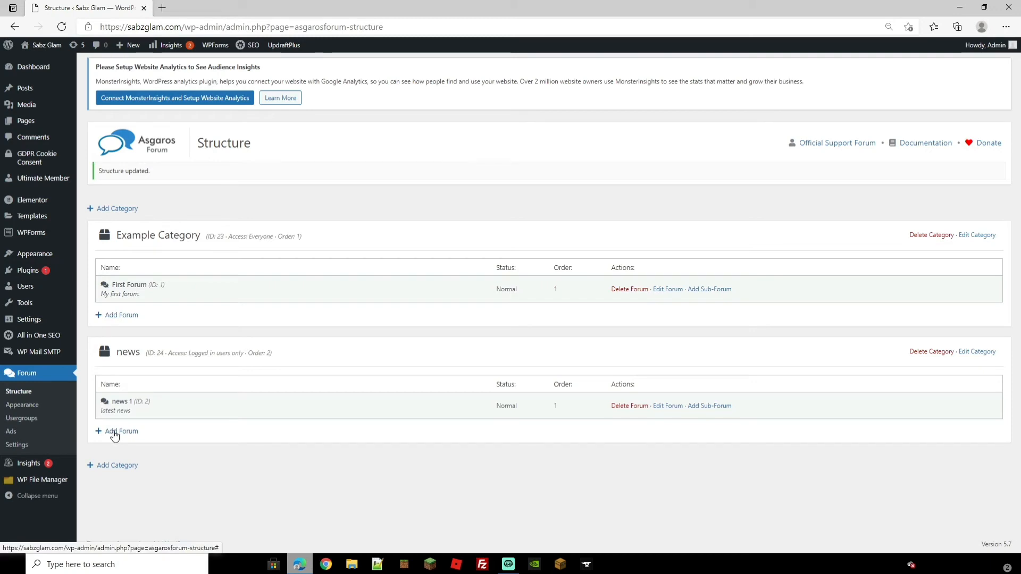
{"action": "mouse_move", "coordinate": [708, 406]}
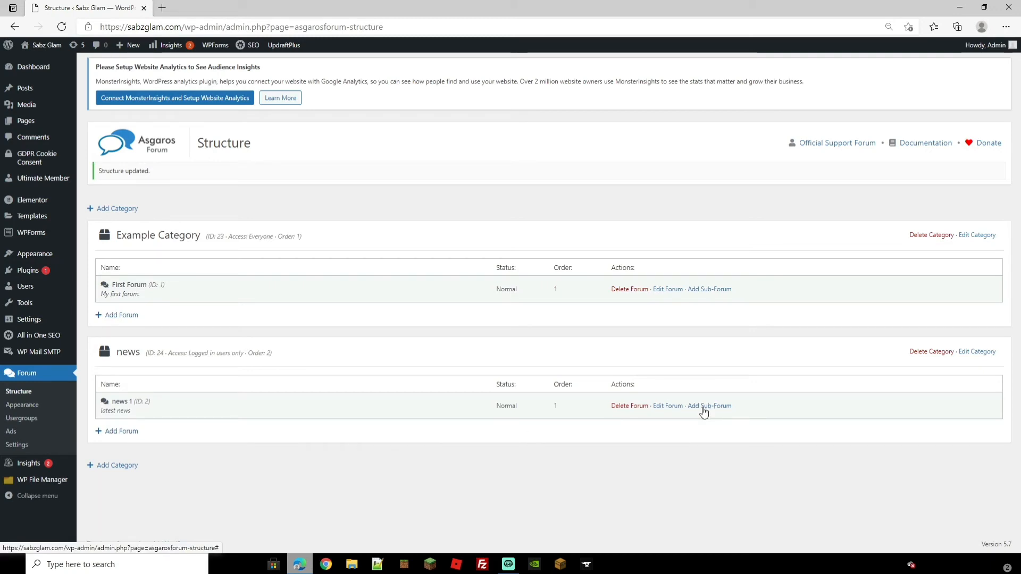
{"action": "left_click", "coordinate": [709, 406]}
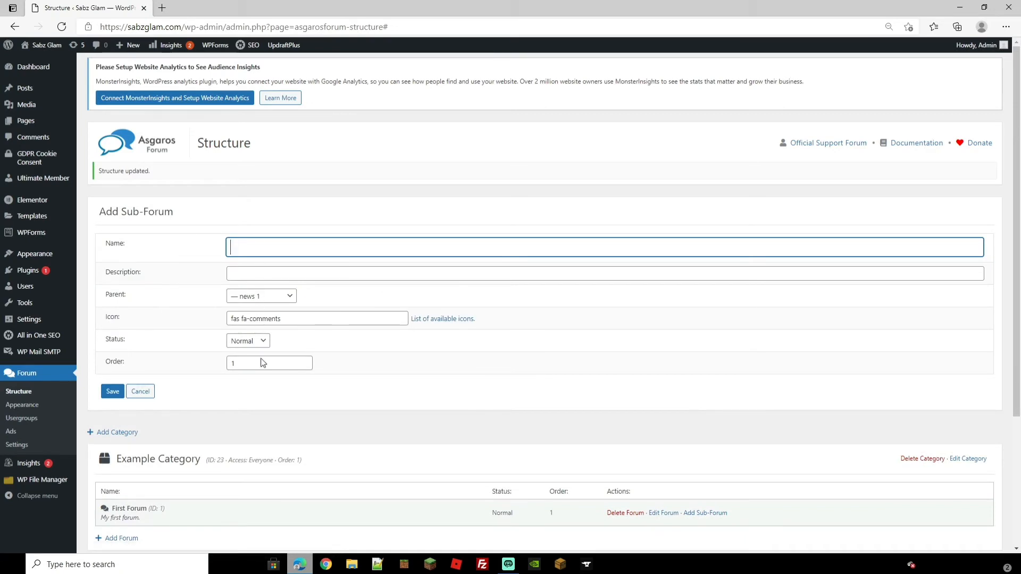
{"action": "left_click", "coordinate": [112, 391]}
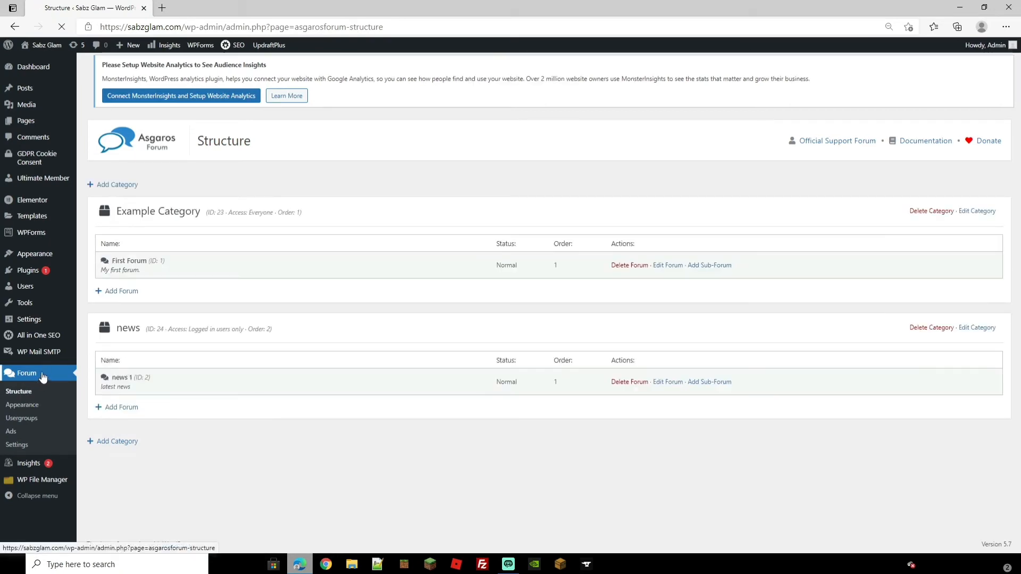
Step: Review the Appearance font and colour settings, then move to the Usergroups page
{"action": "left_click", "coordinate": [23, 404]}
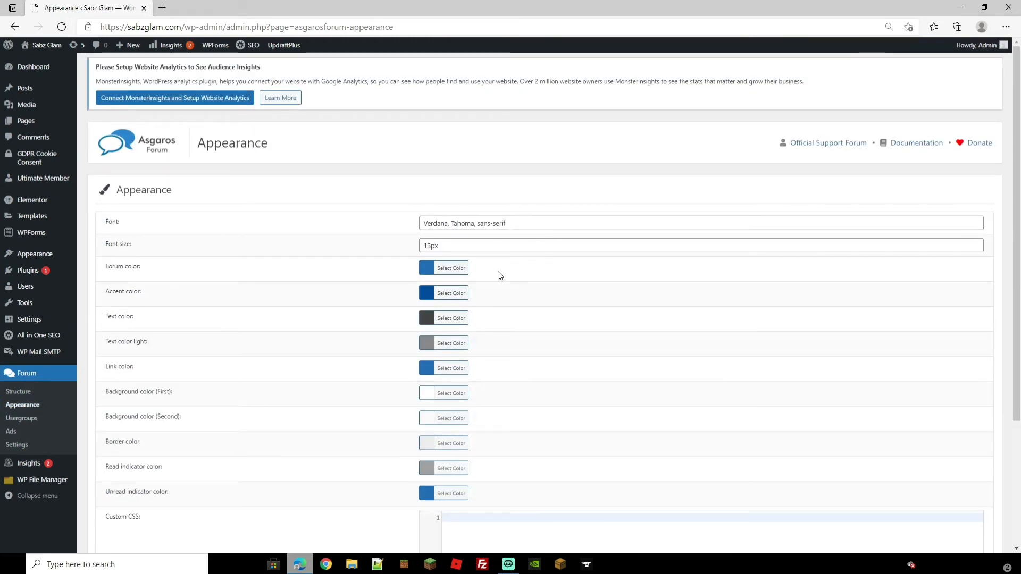
{"action": "mouse_move", "coordinate": [514, 330]}
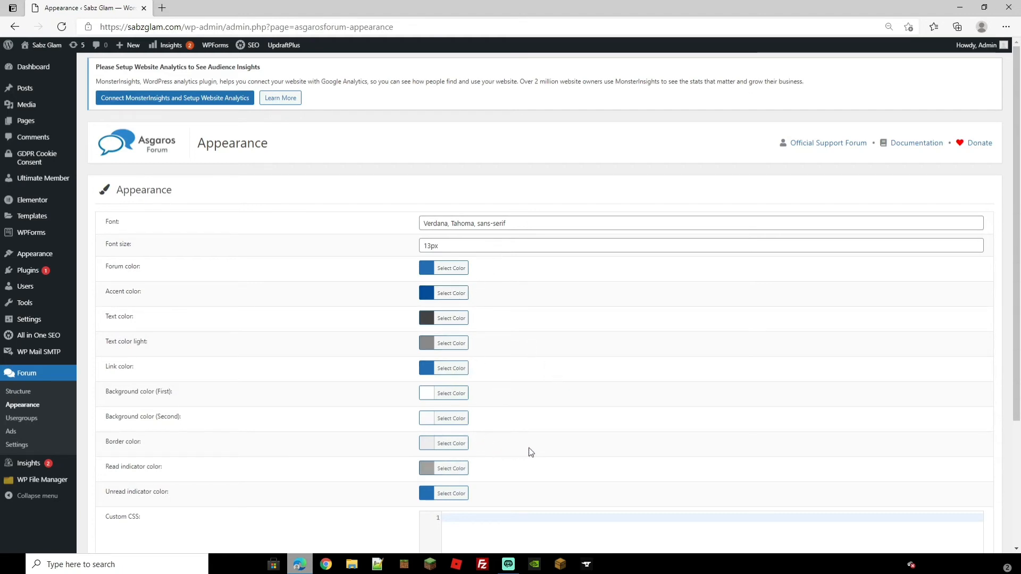
{"action": "scroll", "scroll_direction": "down", "scroll_amount": 3}
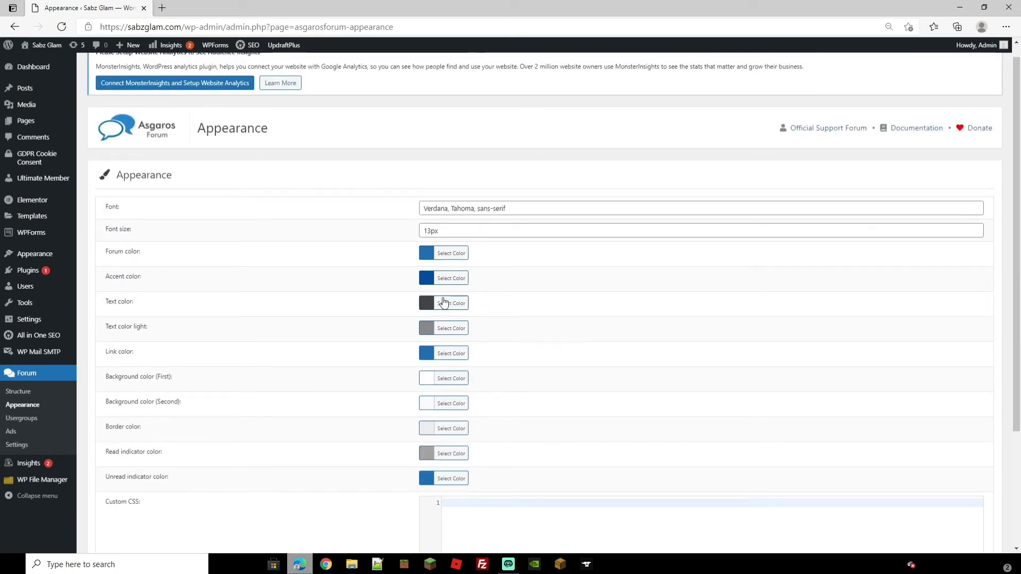
{"action": "mouse_move", "coordinate": [490, 306]}
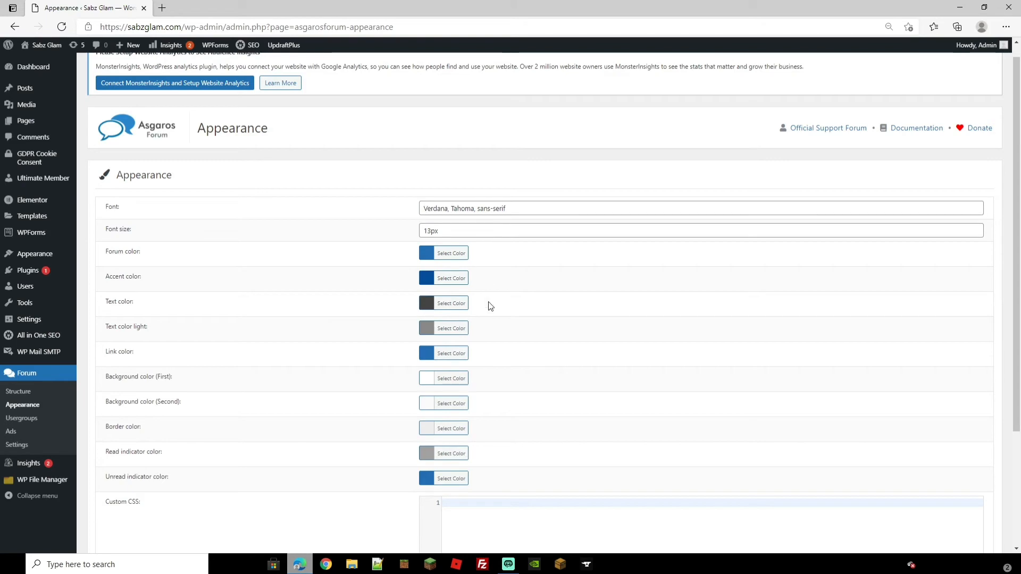
{"action": "mouse_move", "coordinate": [428, 454]}
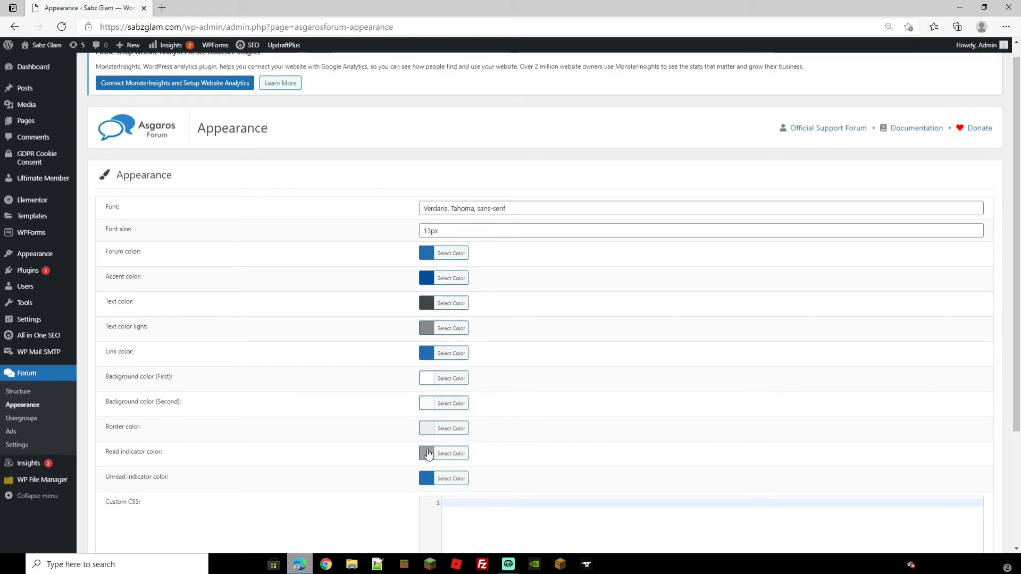
{"action": "left_click", "coordinate": [21, 417]}
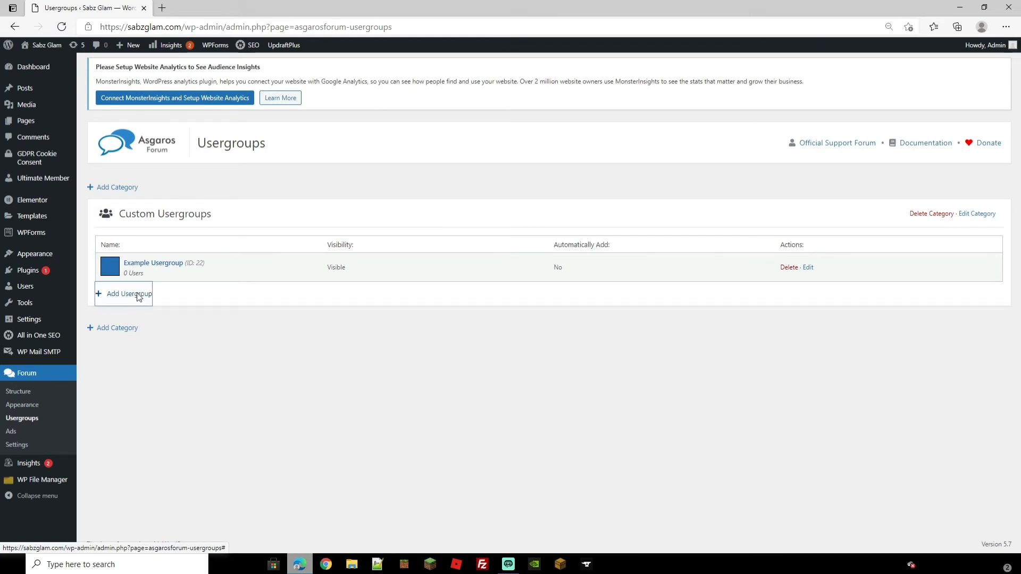
Step: Review the Add Usergroup form without saving, then move to the forum Ads page
{"action": "left_click", "coordinate": [127, 293]}
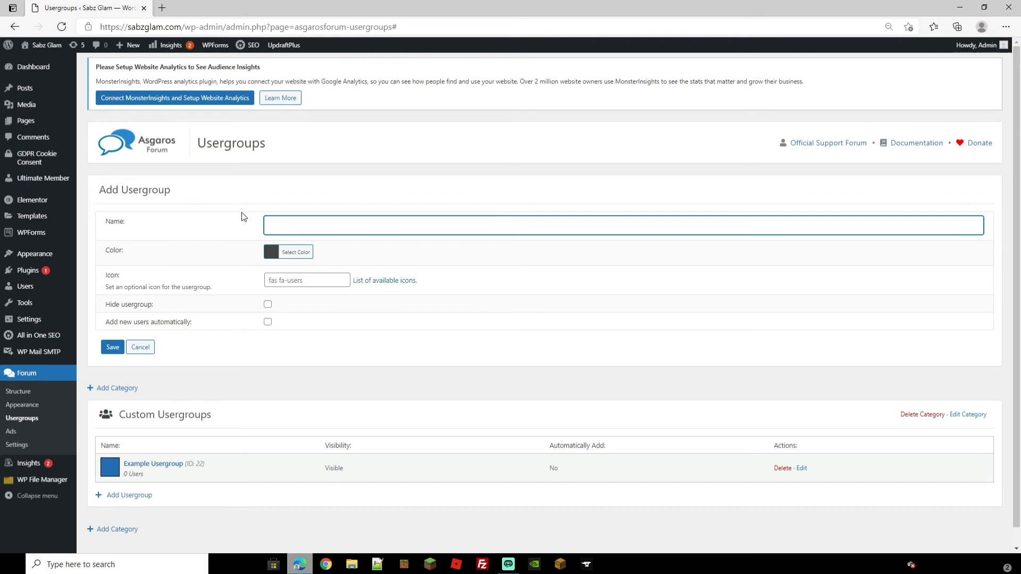
{"action": "mouse_move", "coordinate": [290, 379]}
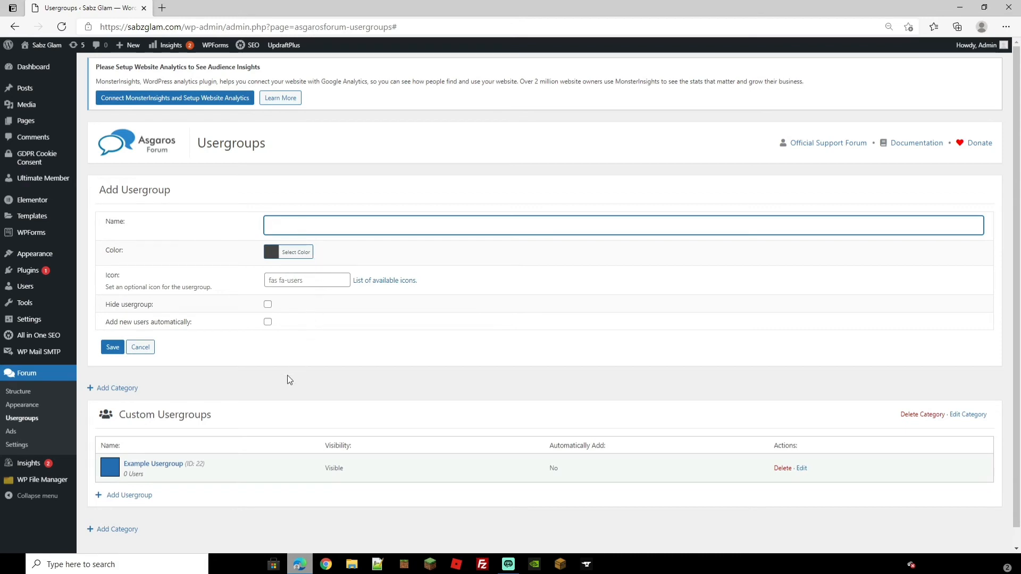
{"action": "scroll", "scroll_direction": "down", "scroll_amount": 3}
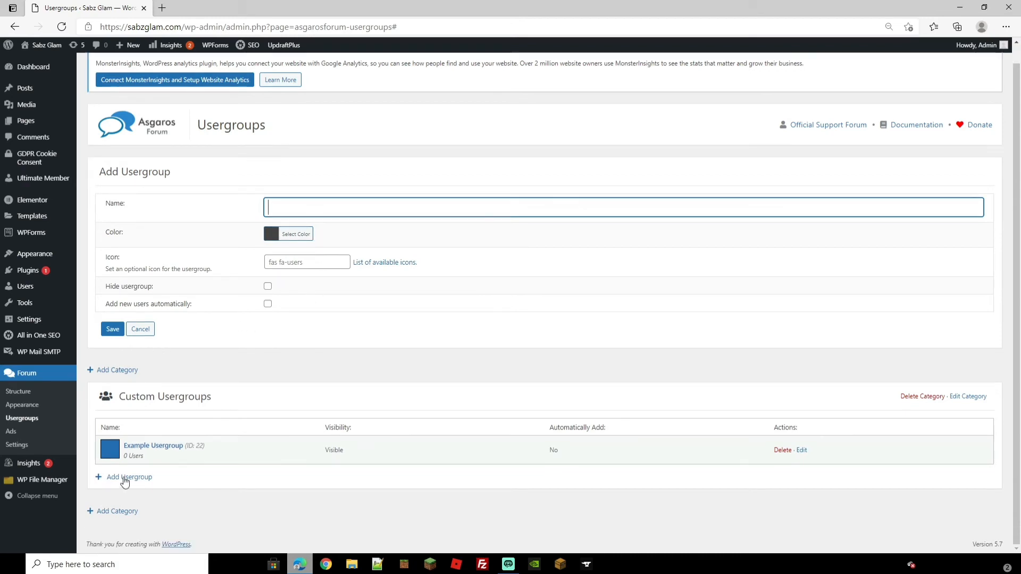
{"action": "mouse_move", "coordinate": [109, 373]}
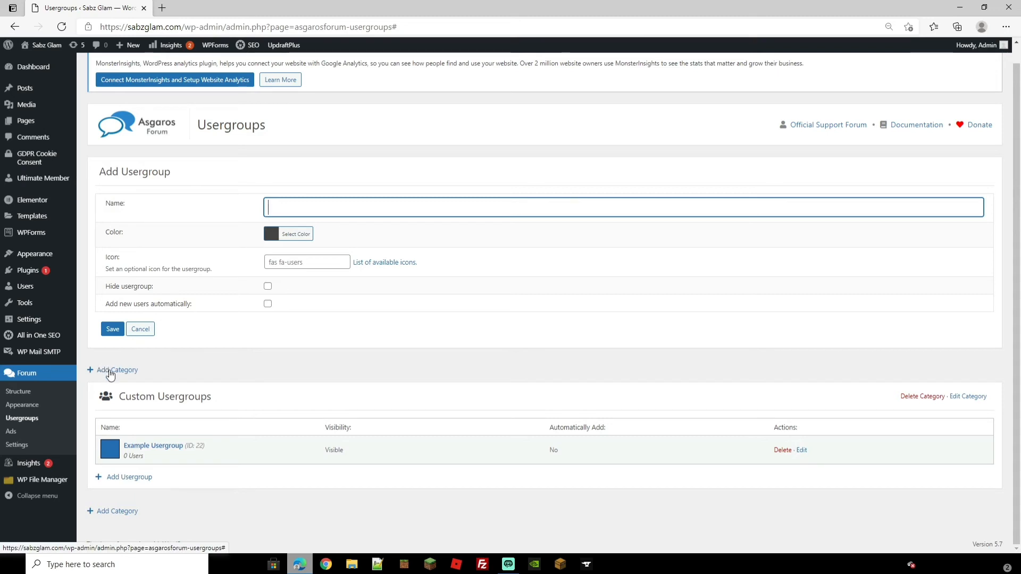
{"action": "mouse_move", "coordinate": [127, 485]}
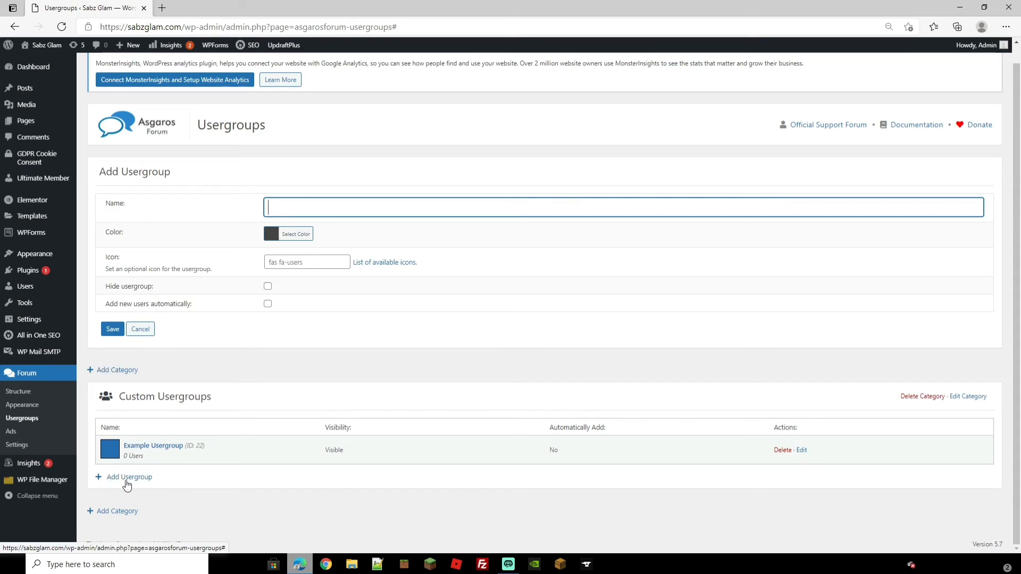
{"action": "left_click", "coordinate": [11, 431]}
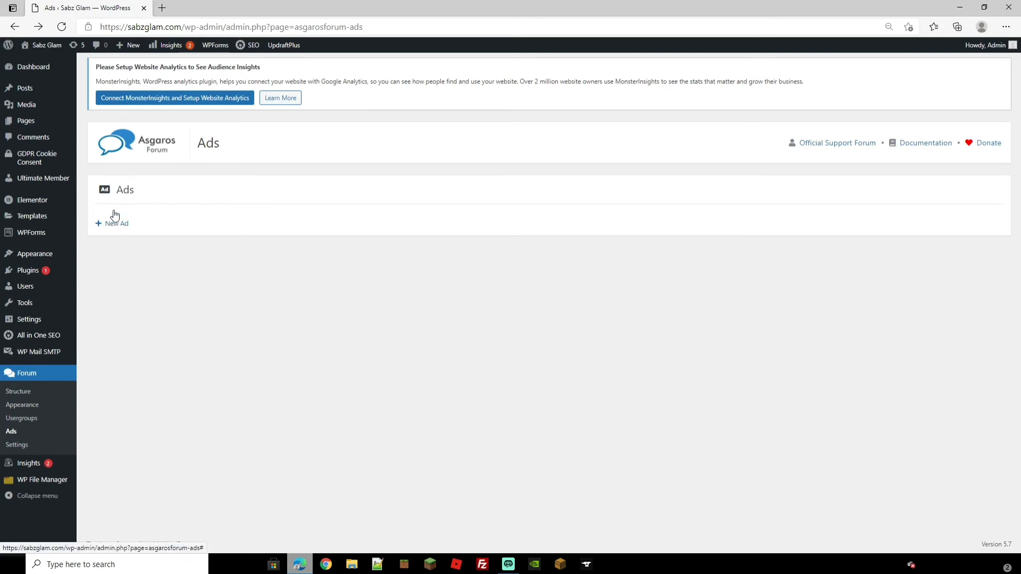
Step: Review the New Ad form without saving before heading to forum Settings
{"action": "left_click", "coordinate": [115, 222]}
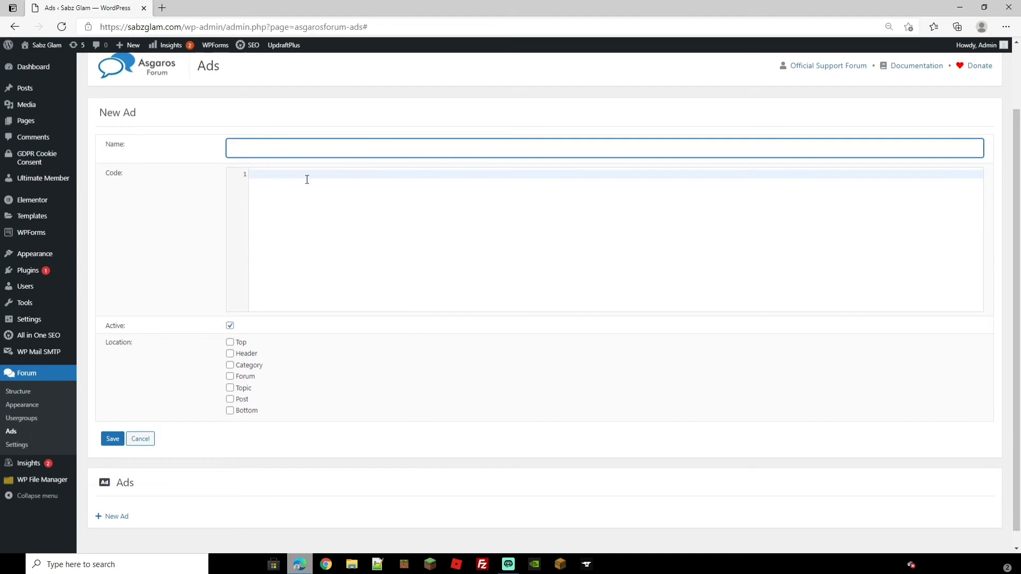
{"action": "scroll", "scroll_direction": "down", "scroll_amount": 3}
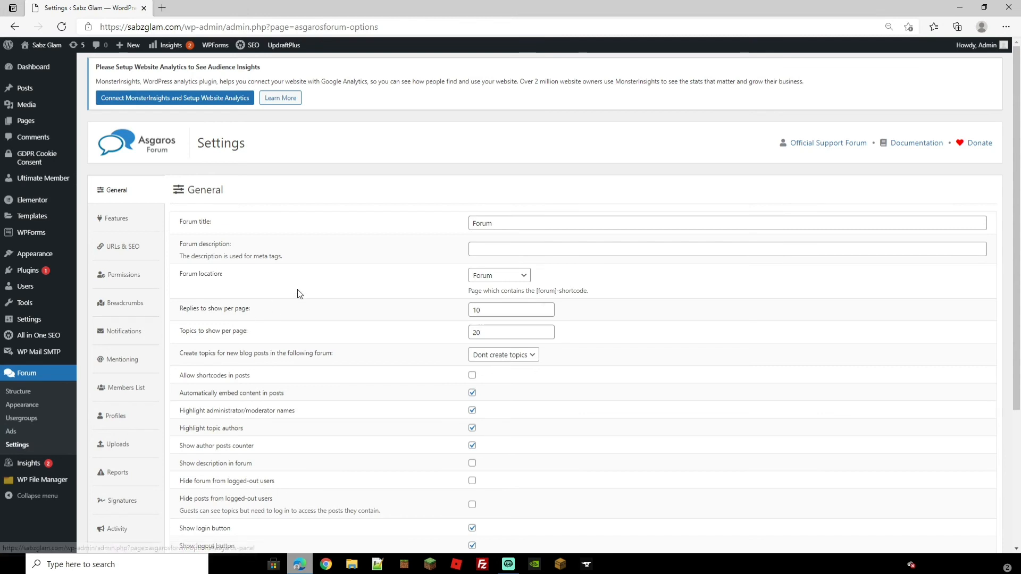
{"action": "scroll", "scroll_direction": "down", "scroll_amount": 3}
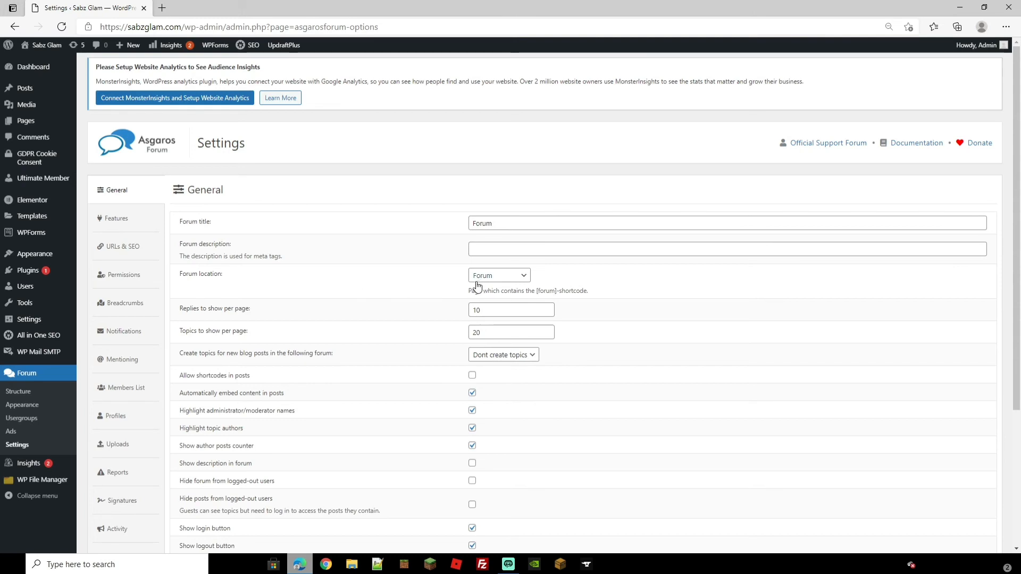
{"action": "scroll", "scroll_direction": "down", "scroll_amount": 3}
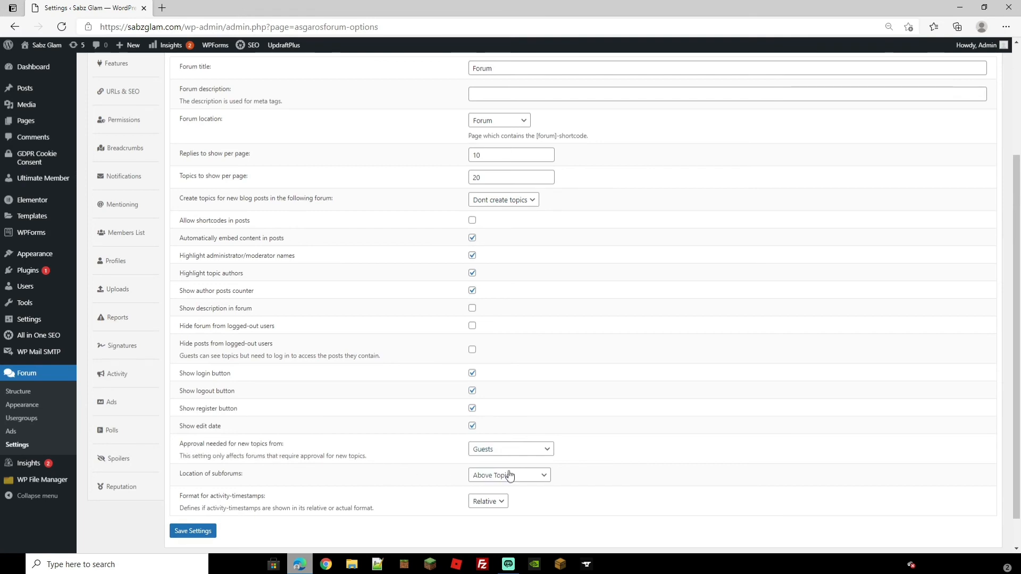
{"action": "left_click", "coordinate": [510, 449]}
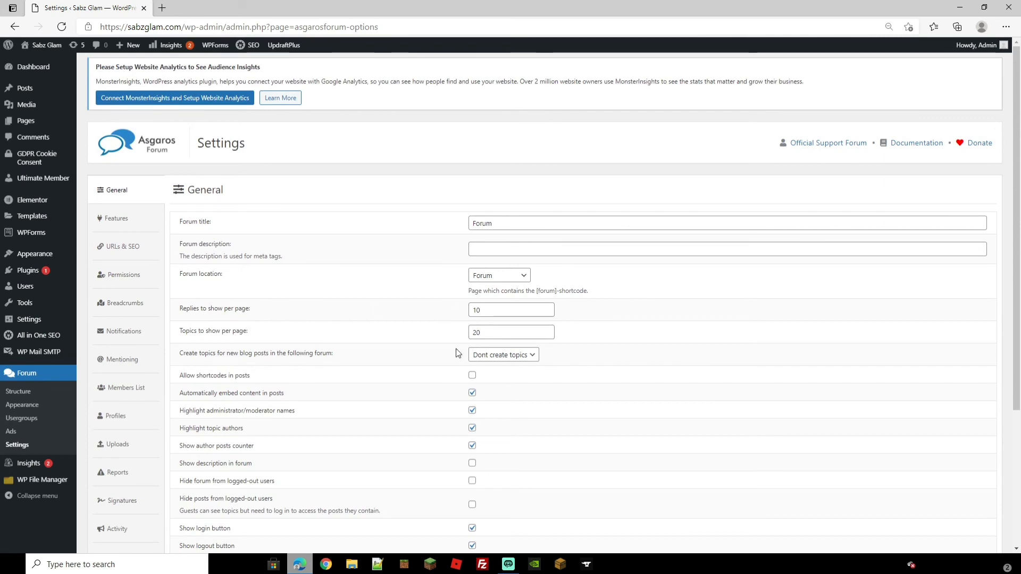
{"action": "mouse_move", "coordinate": [488, 427]}
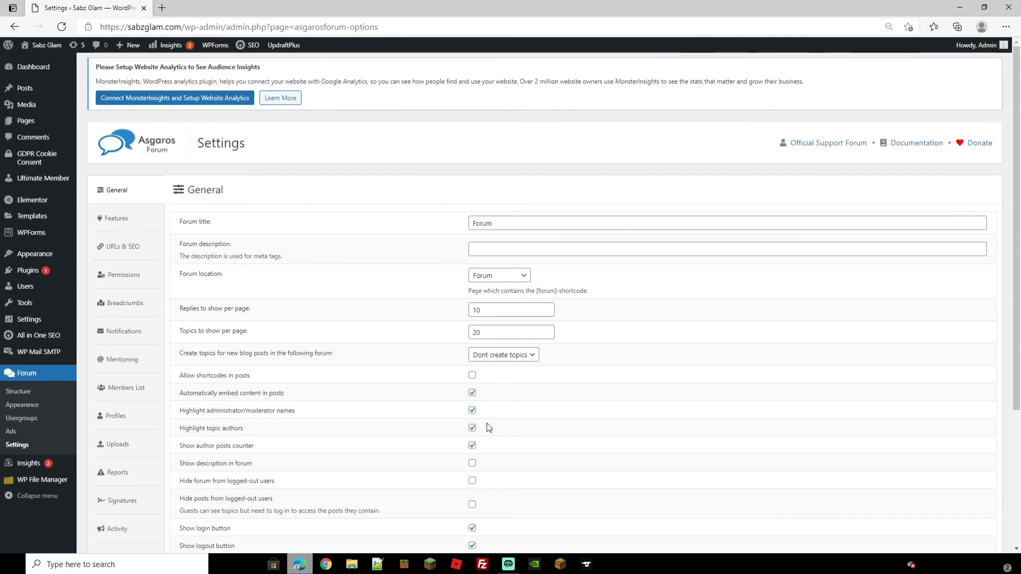